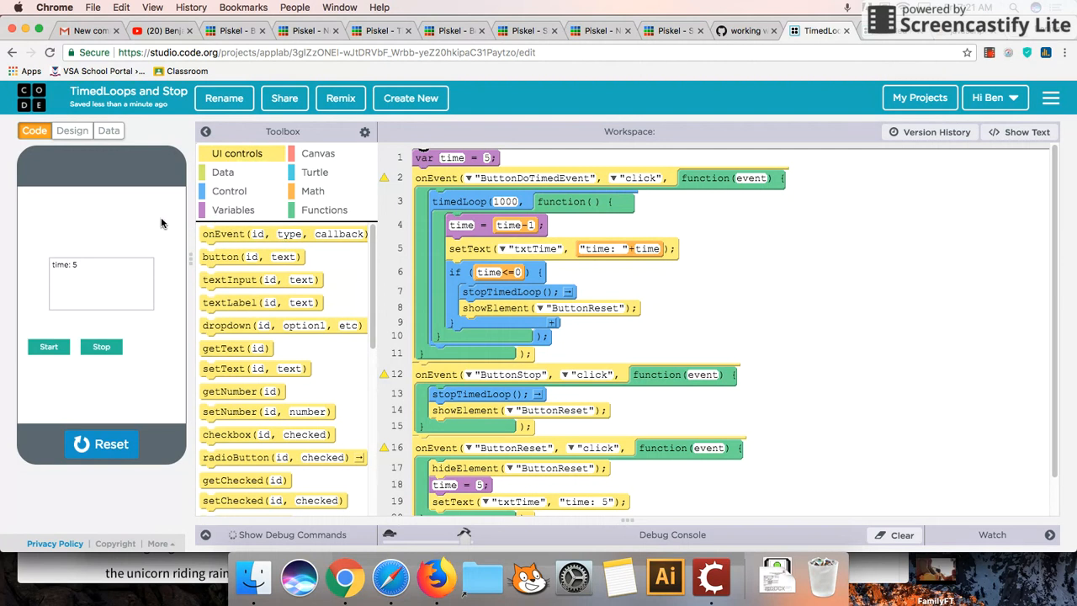
pyautogui.moveTo(542, 262)
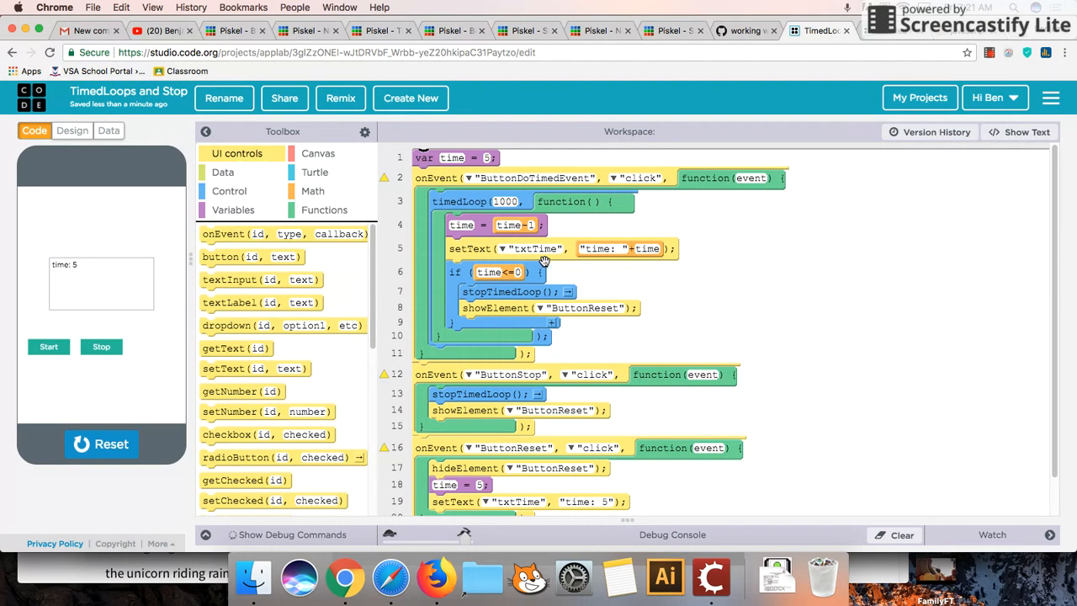
pyautogui.moveTo(698, 289)
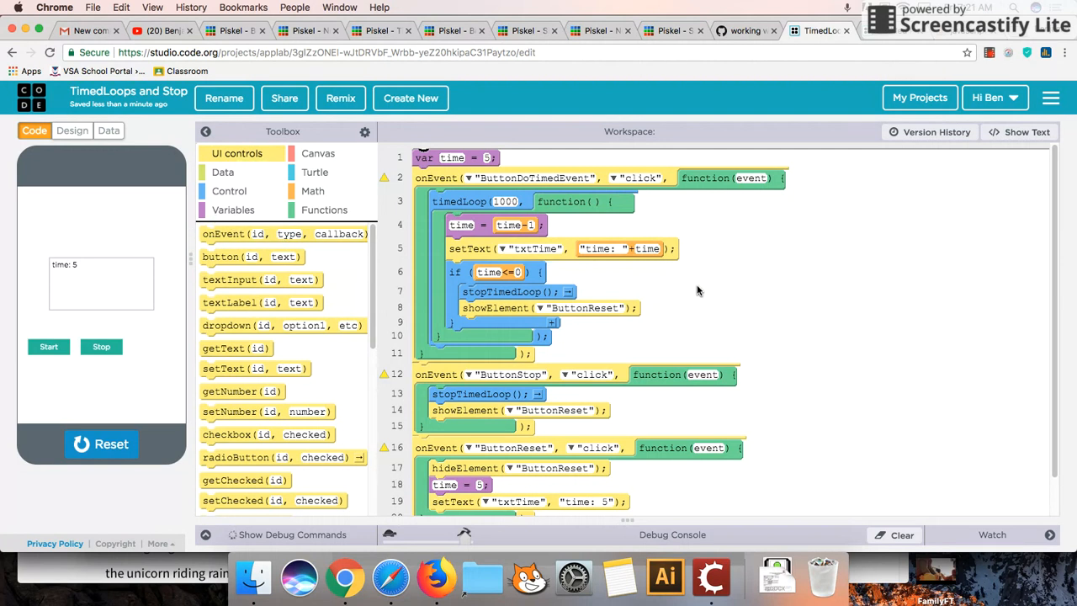
pyautogui.moveTo(704, 286)
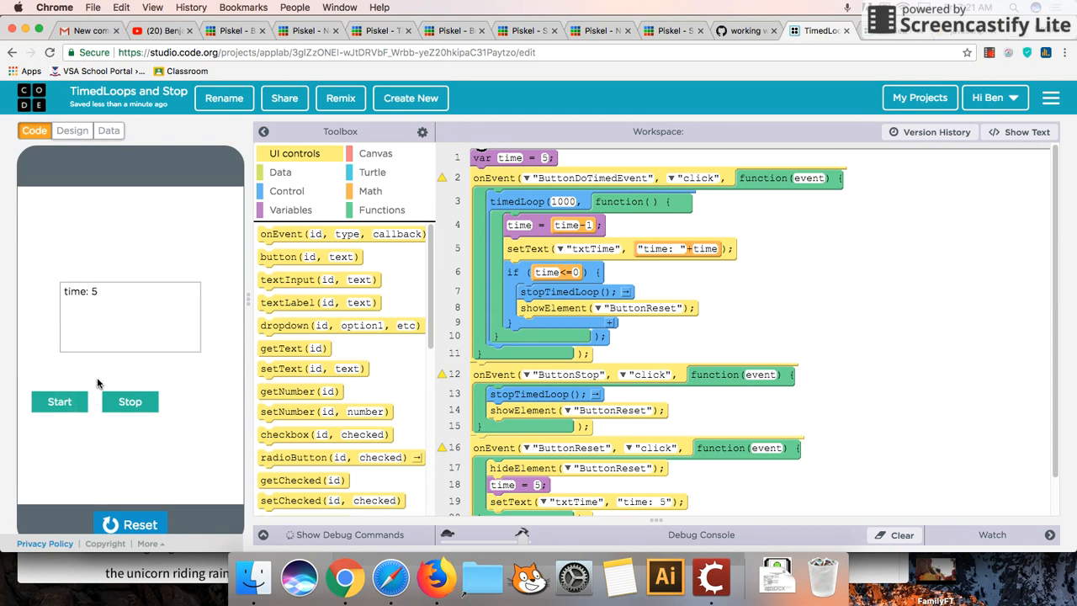
pyautogui.moveTo(80, 380)
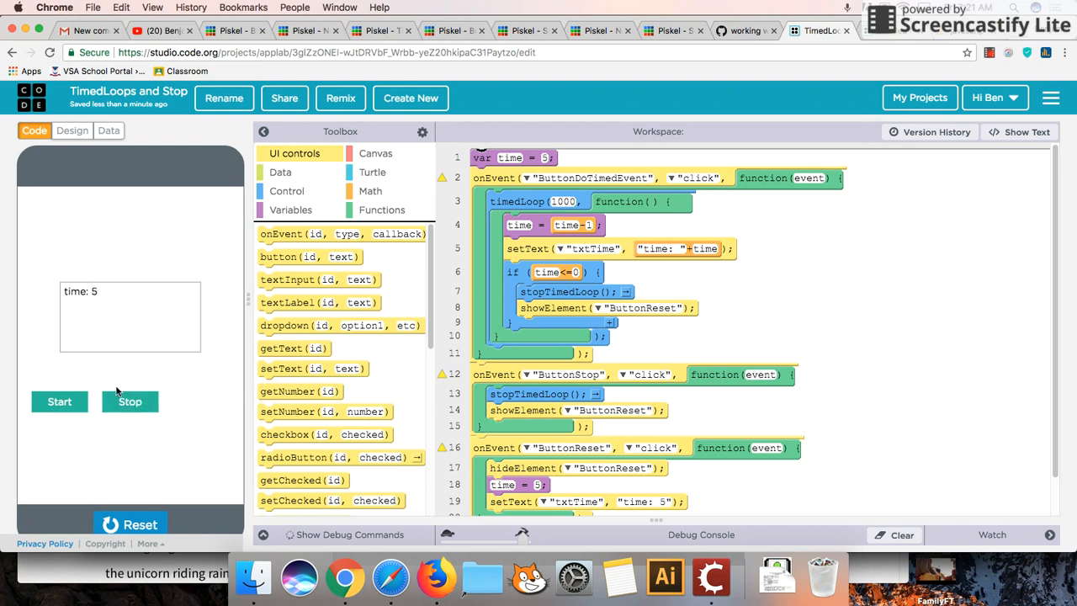
pyautogui.moveTo(177, 387)
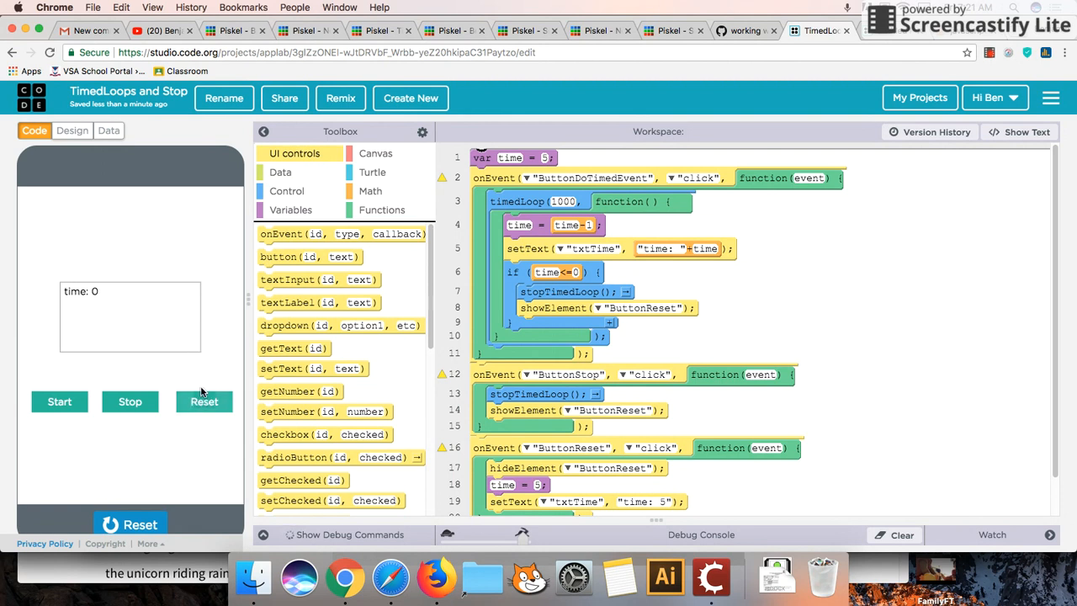
# Start a new blank App Lab project after watching the countdown reach 0.
pyautogui.click(204, 402)
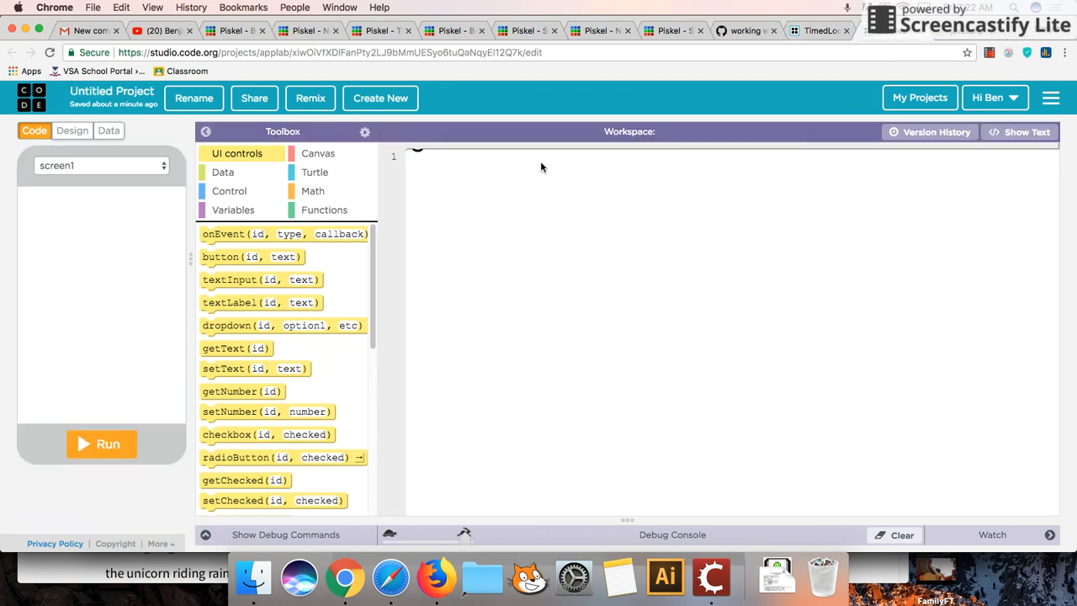
# Add buttons and a text area with id txtTime showing 'time: 5' in Design mode.
pyautogui.click(72, 131)
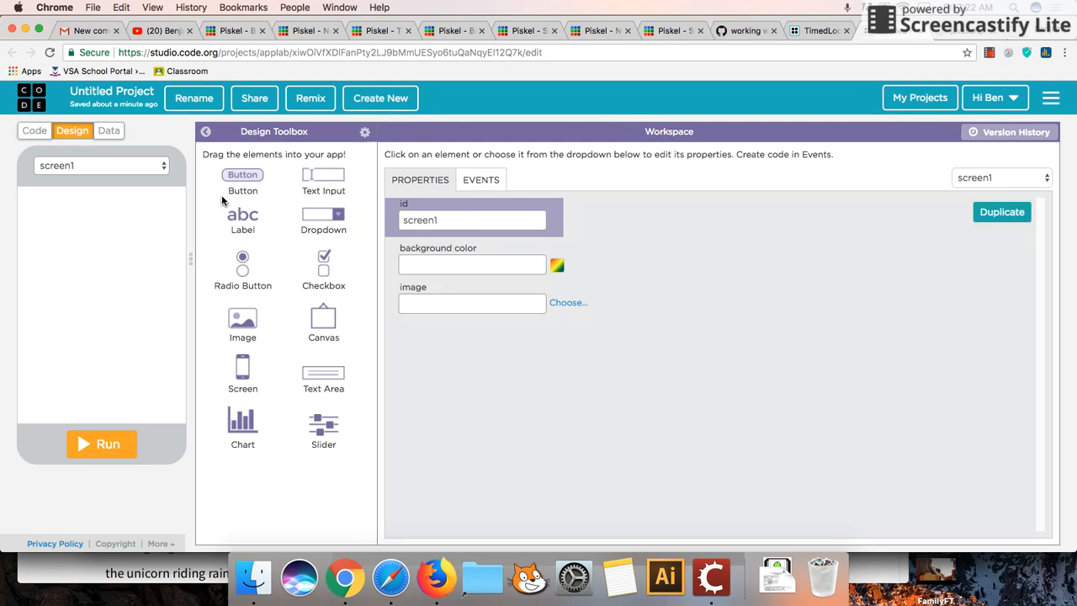
pyautogui.moveTo(242, 173); pyautogui.dragTo(59, 346)
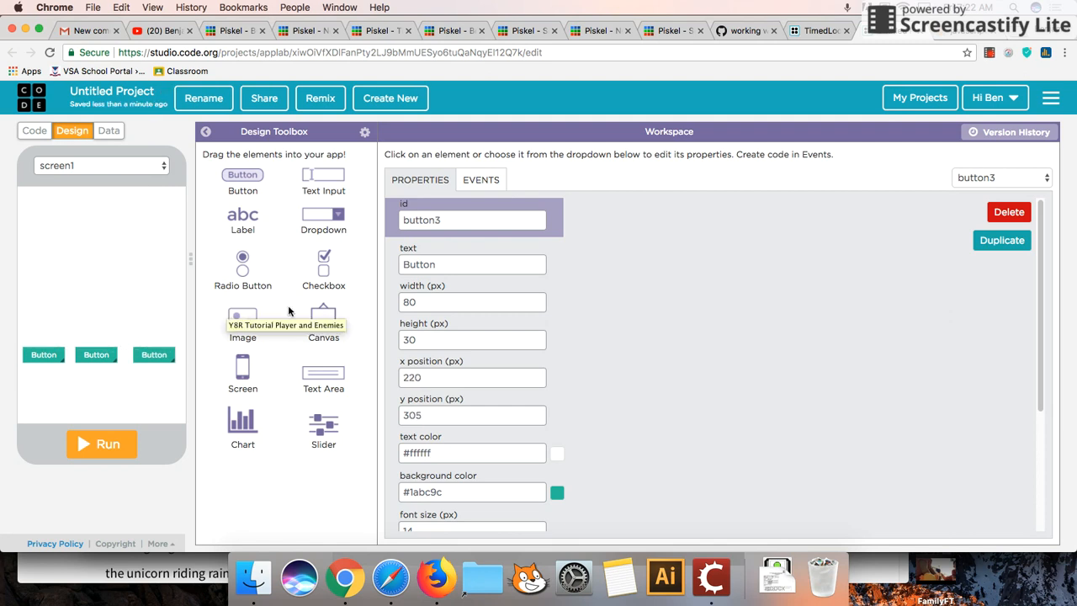
pyautogui.moveTo(330, 381)
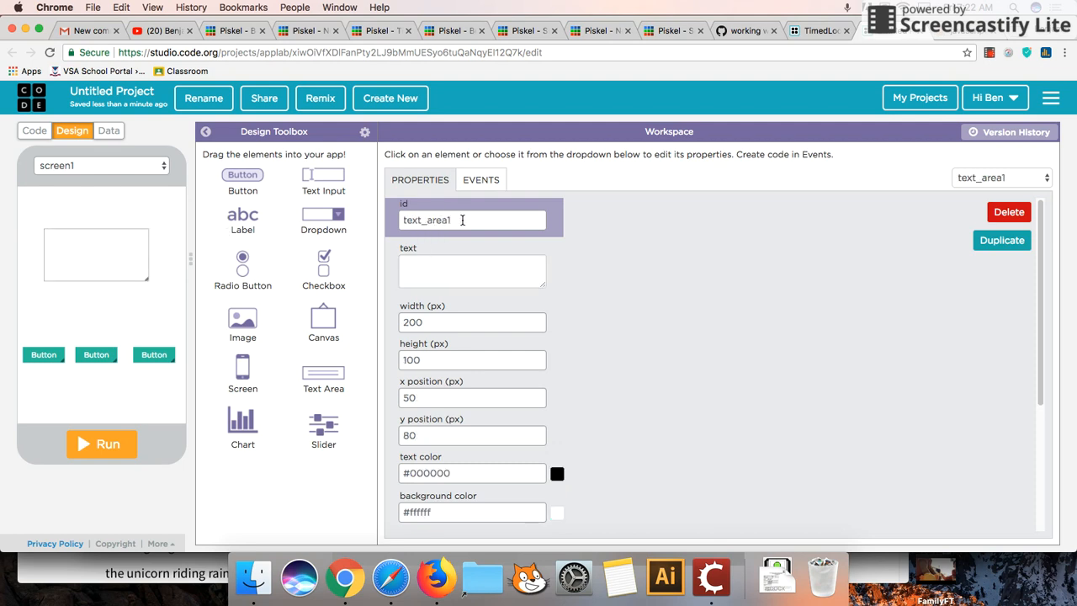
pyautogui.write('txtTime')
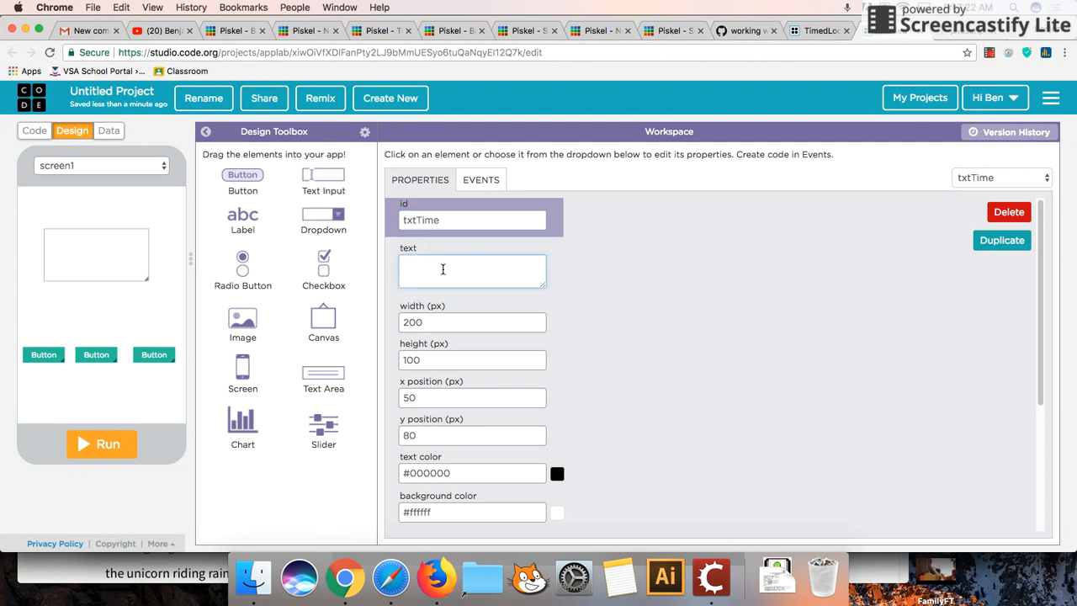
pyautogui.write('time: 5')
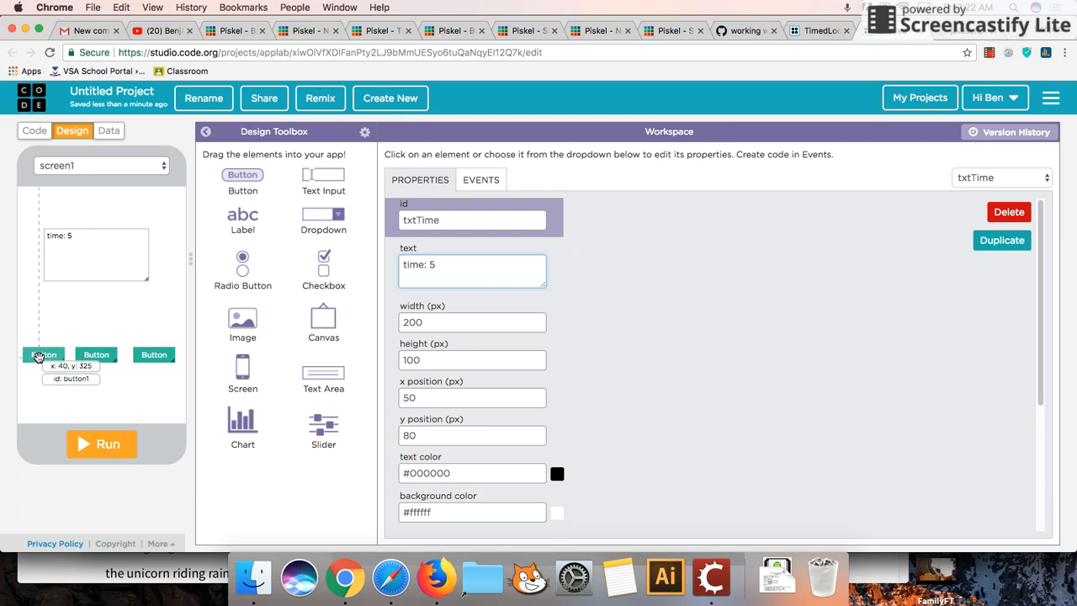
# Label the buttons Start, Stop and Reset in their properties.
pyautogui.click(44, 353)
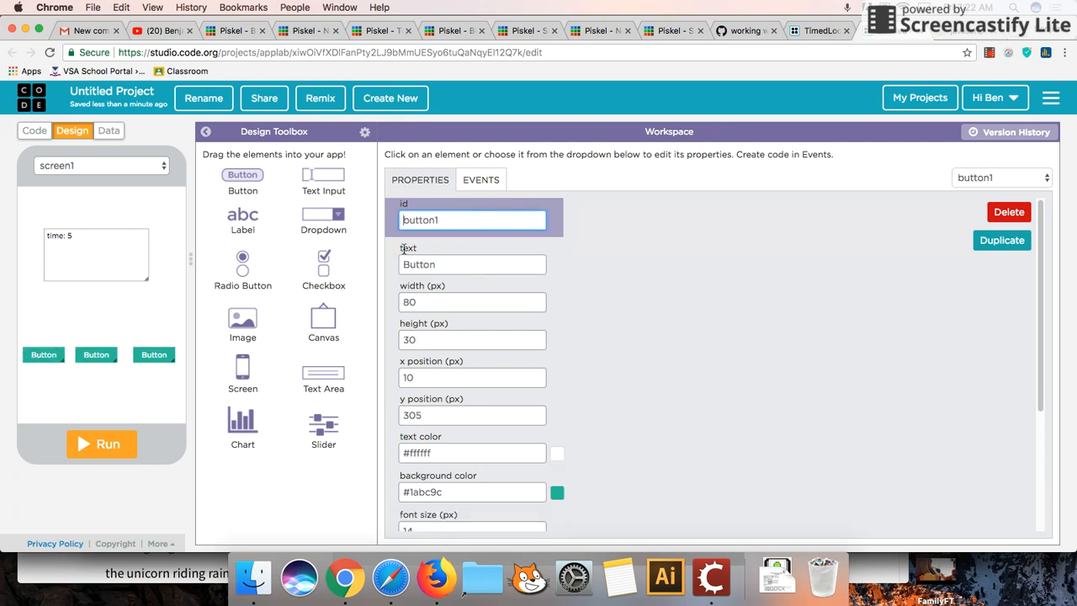
pyautogui.write('Start')
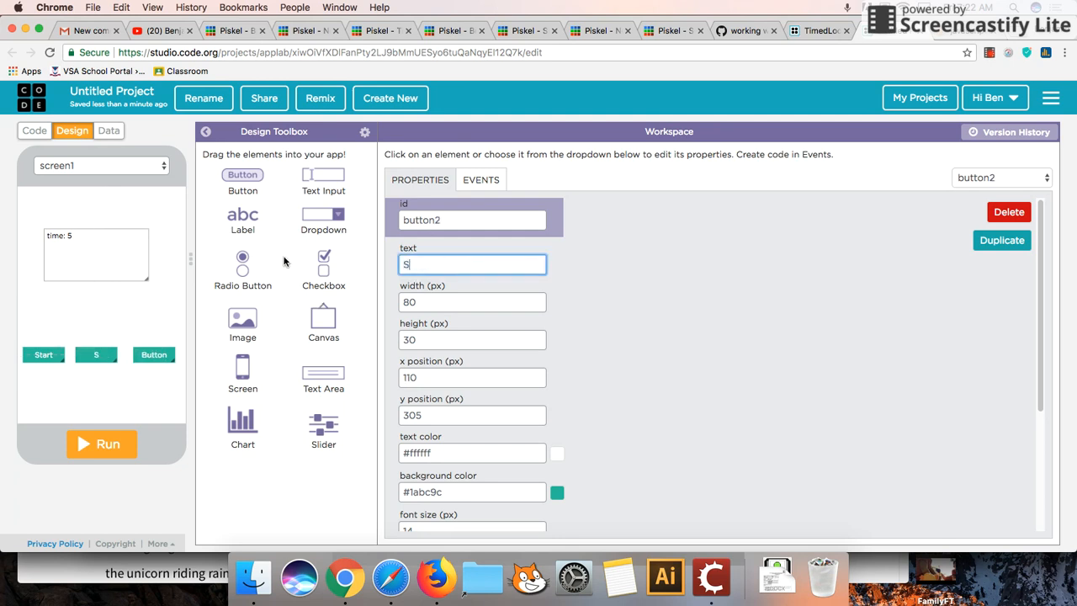
pyautogui.write('top')
pyautogui.write('Reset')
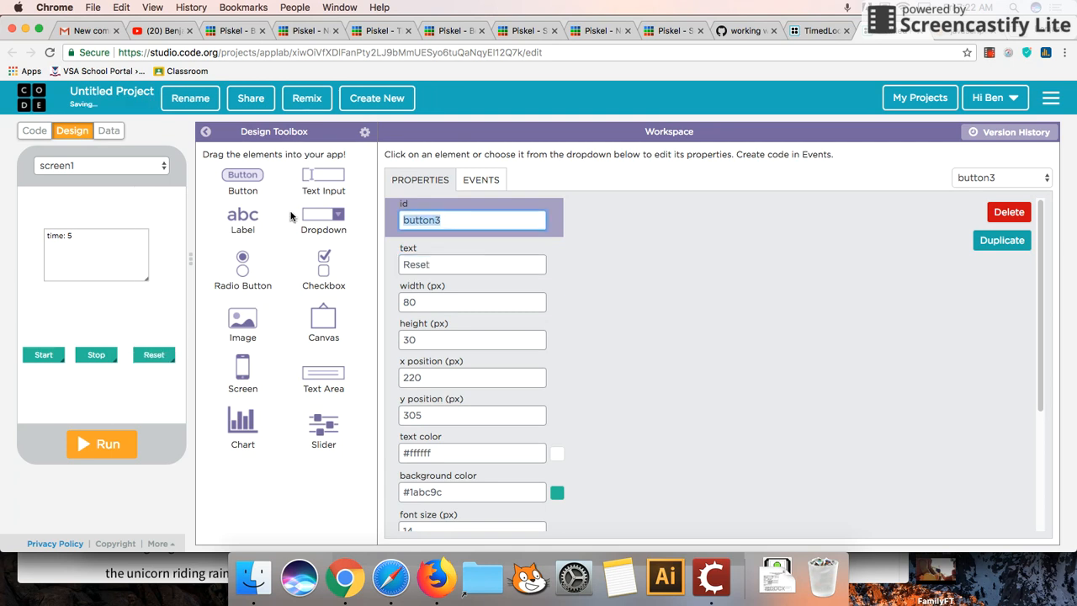
pyautogui.write('BtnRese')
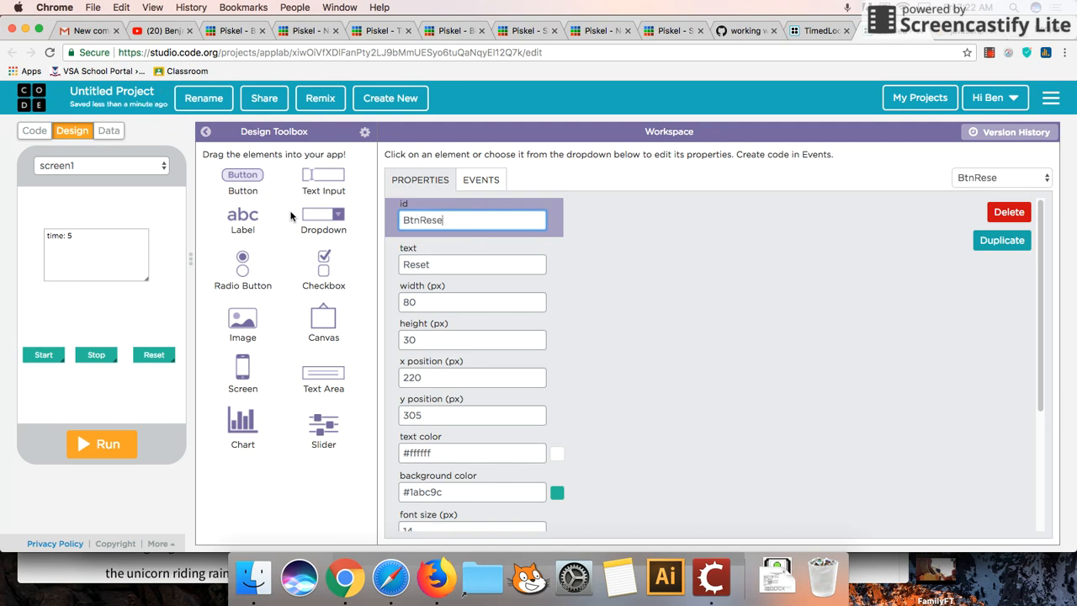
# Give the buttons matching ids btnStart, btnStop and btnReset.
pyautogui.click(96, 354)
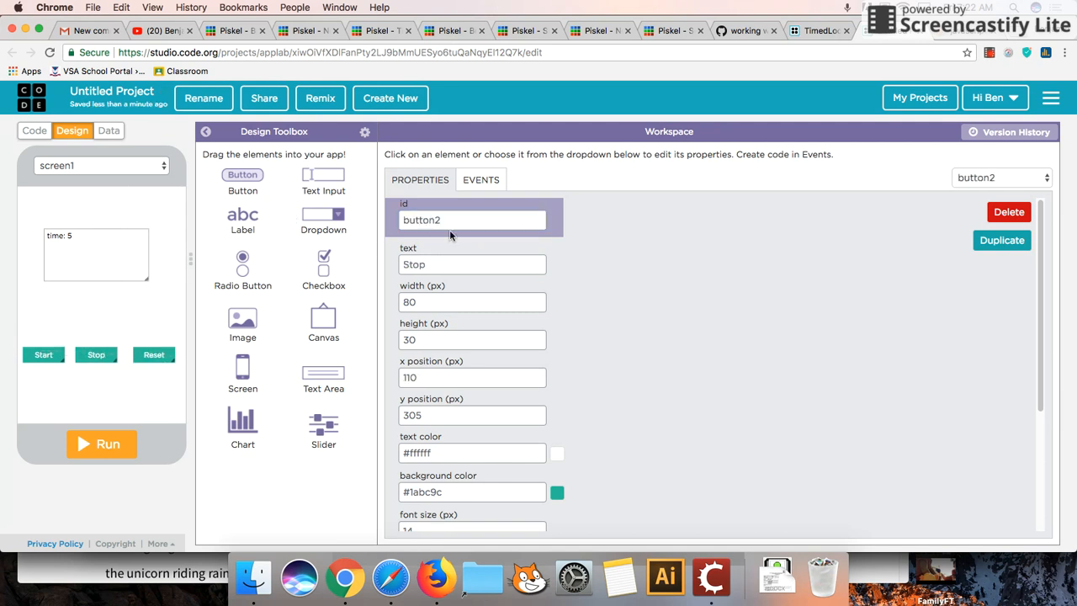
pyautogui.write('Btn')
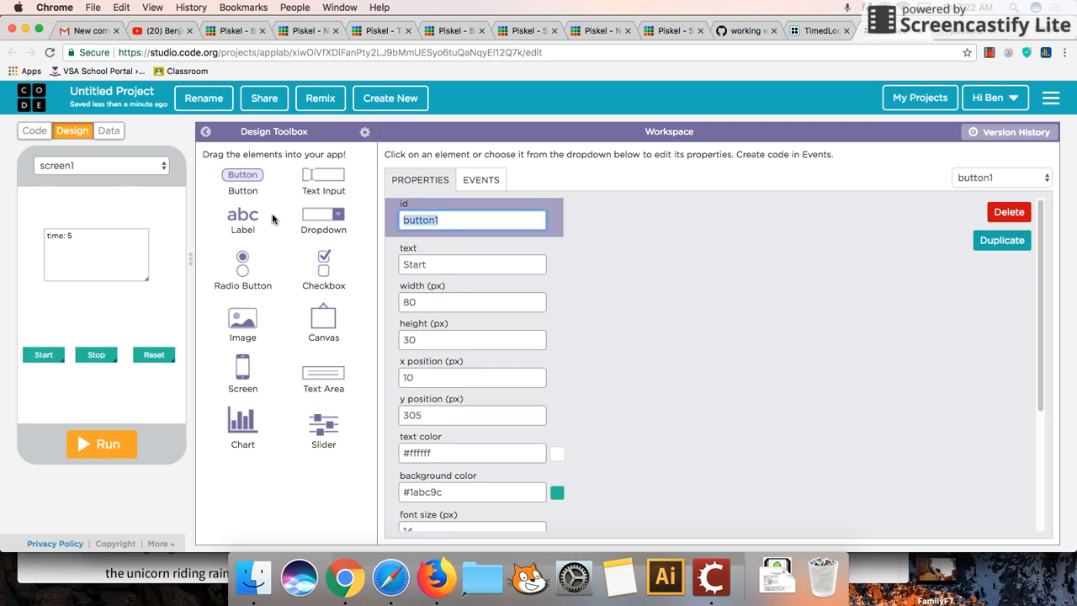
pyautogui.write('btnStart')
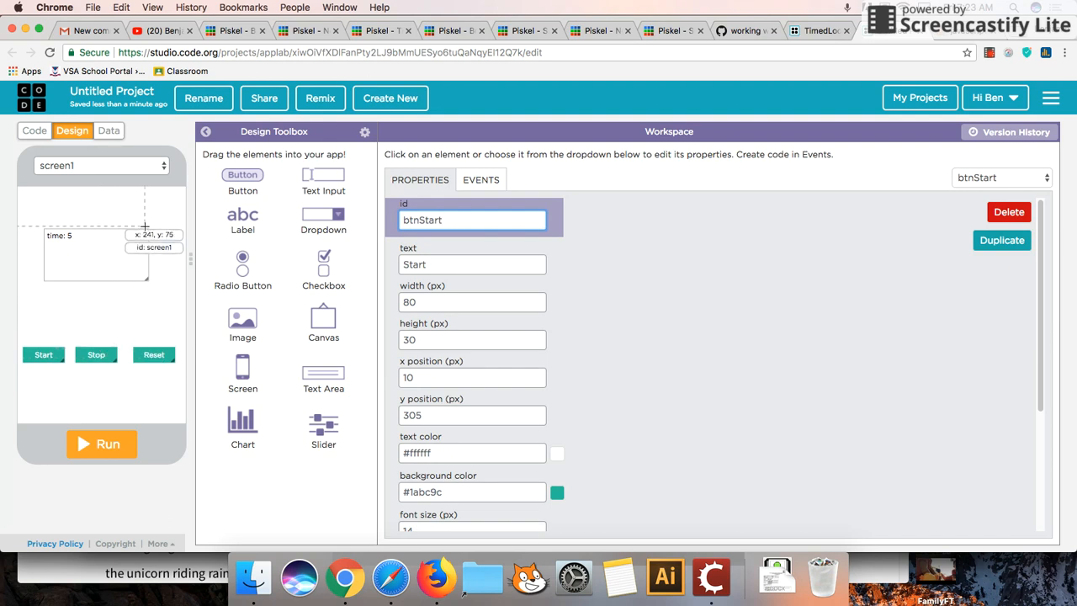
pyautogui.moveTo(104, 242)
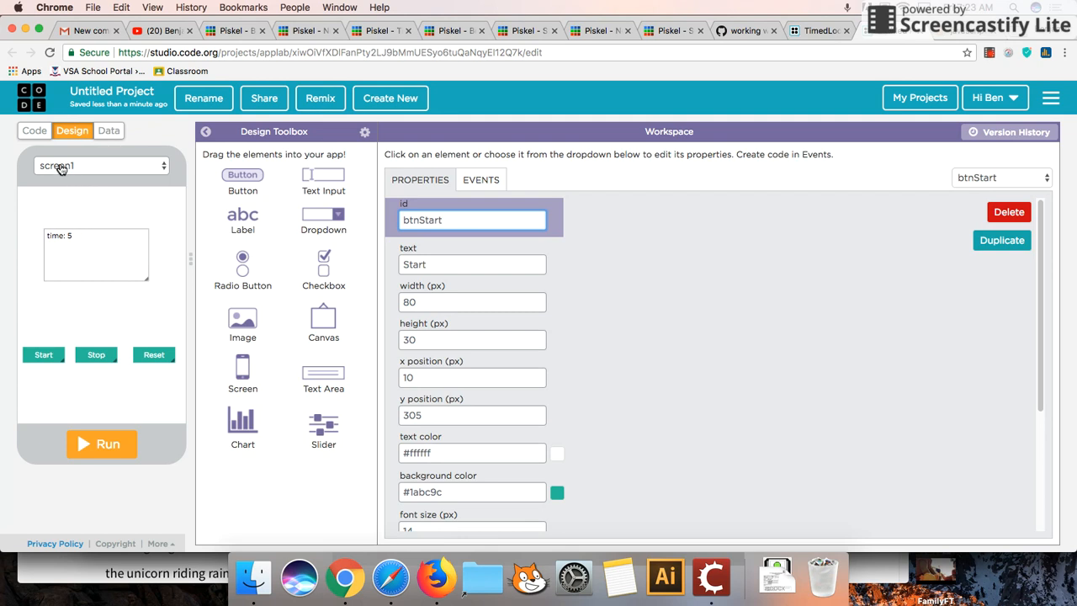
pyautogui.moveTo(34, 132)
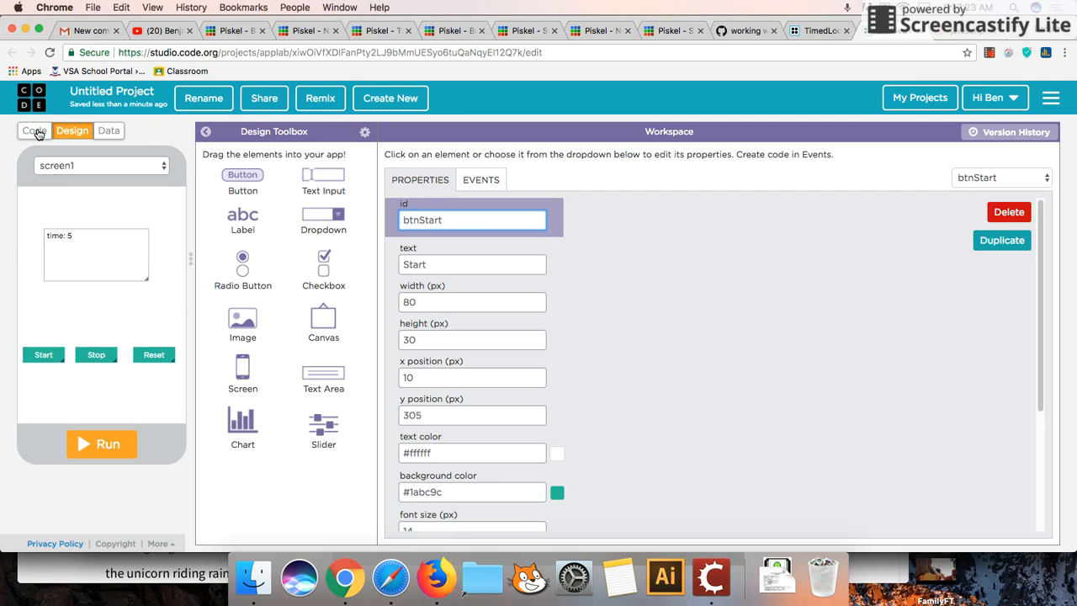
# Add an onEvent click handler listening to btnStart in Code mode.
pyautogui.click(34, 132)
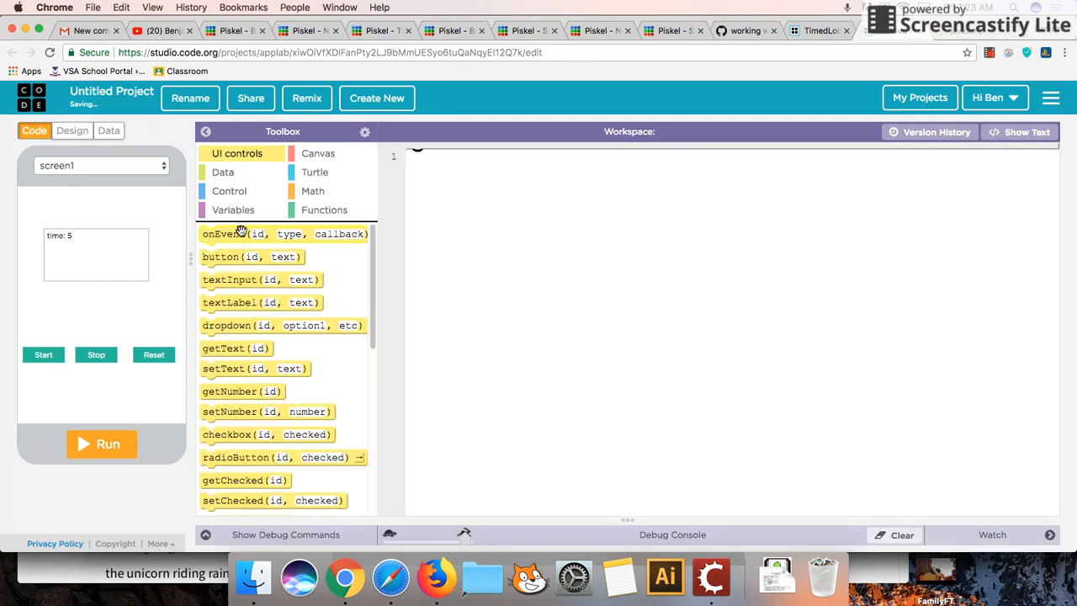
pyautogui.click(229, 192)
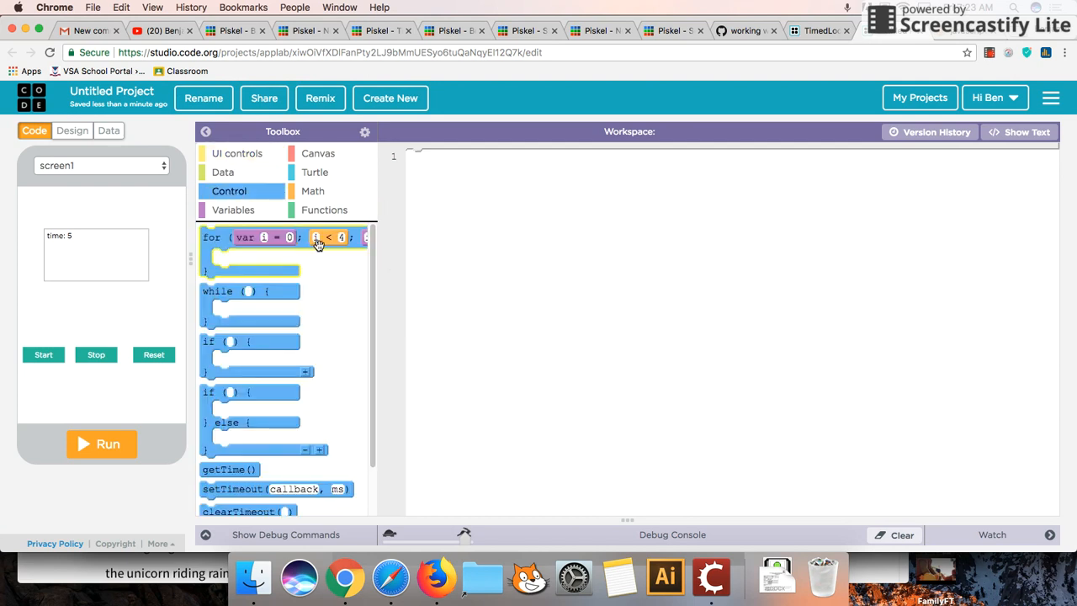
pyautogui.click(237, 153)
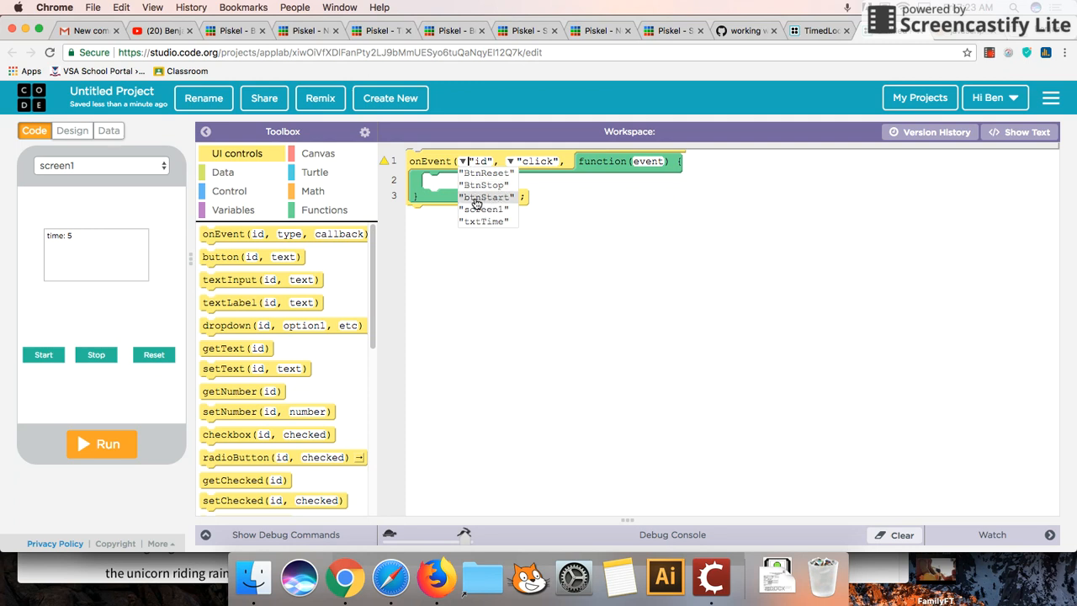
pyautogui.click(483, 197)
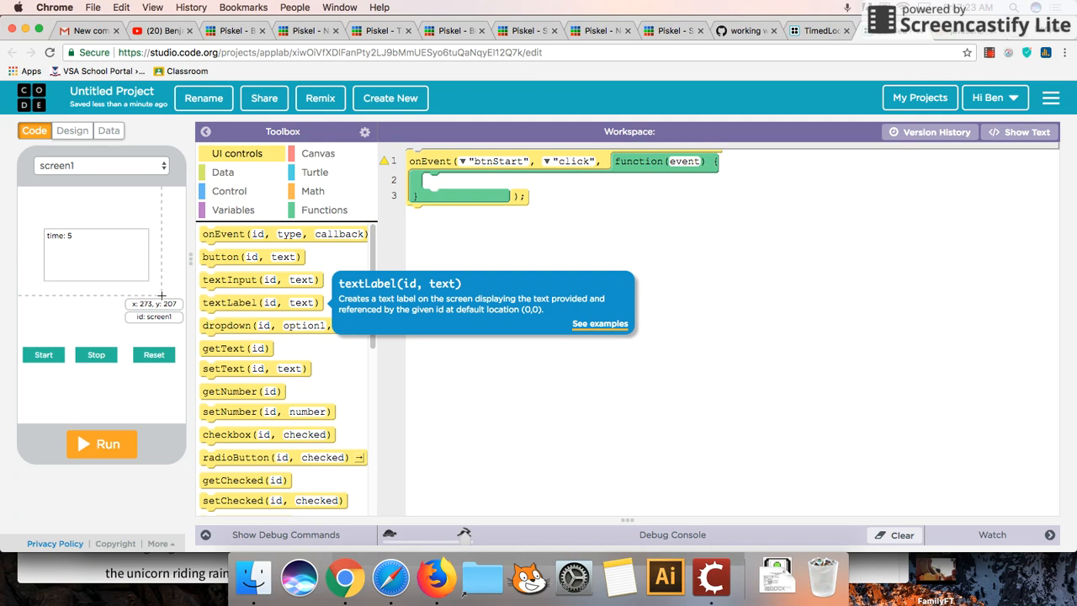
pyautogui.click(229, 192)
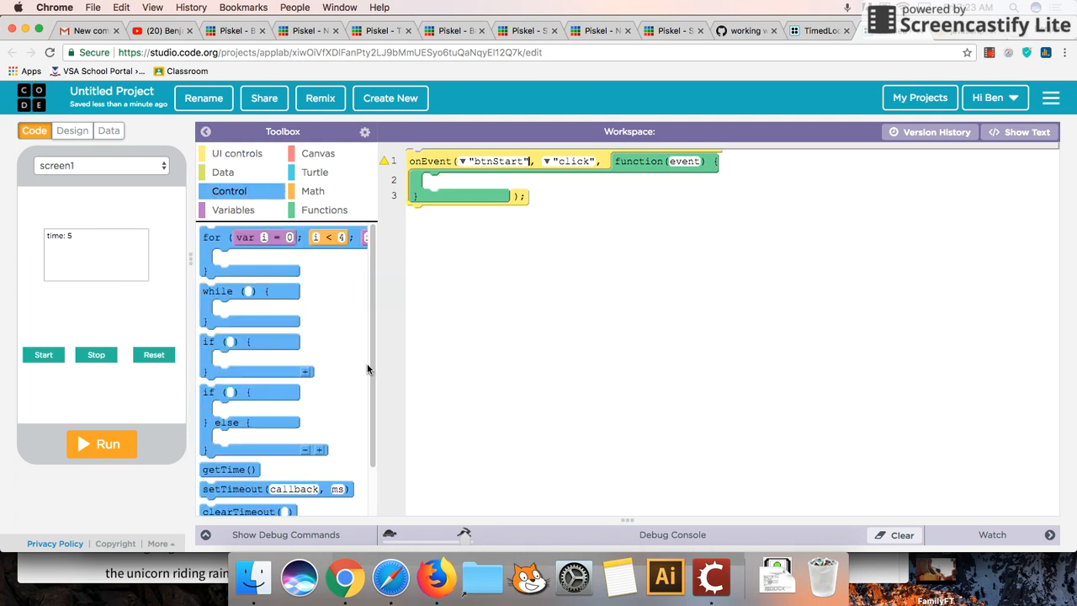
# Place a timedLoop with a 1000 ms interval inside the btnStart handler.
pyautogui.scroll(-3)
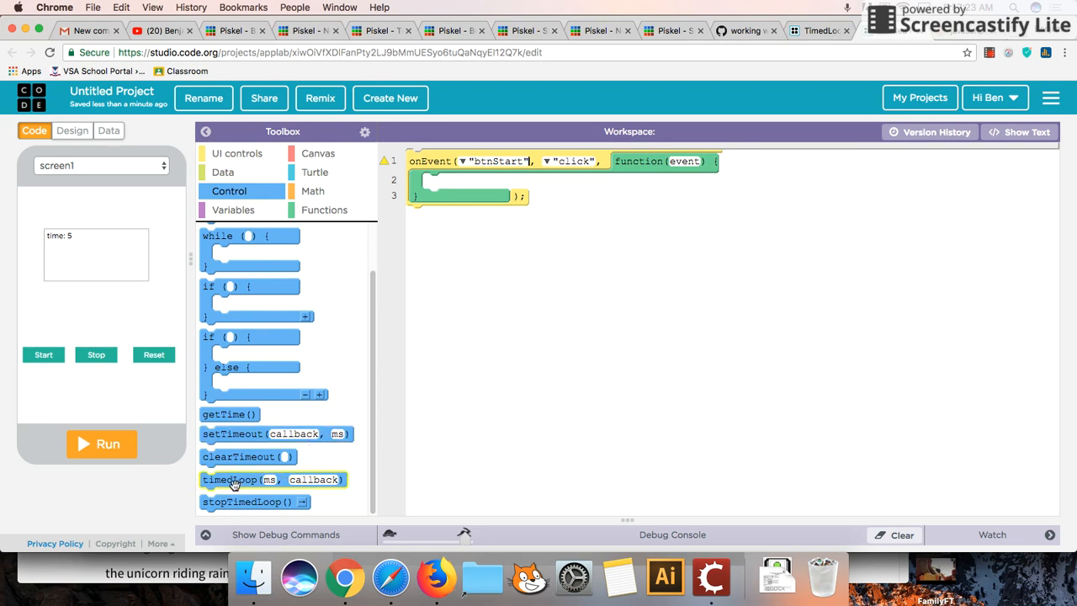
pyautogui.moveTo(236, 480); pyautogui.dragTo(463, 185)
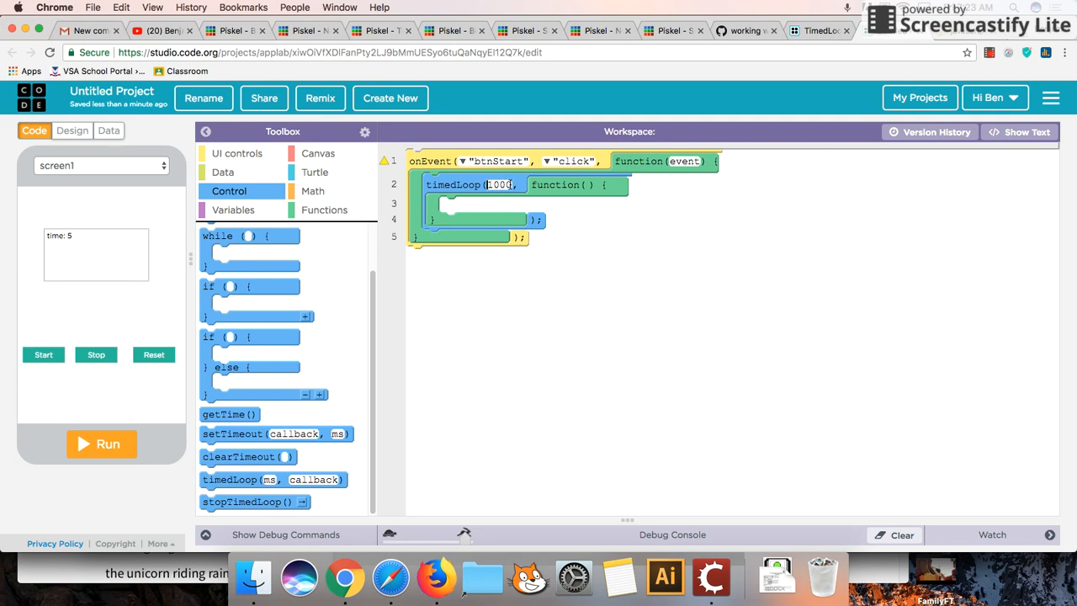
pyautogui.moveTo(522, 205)
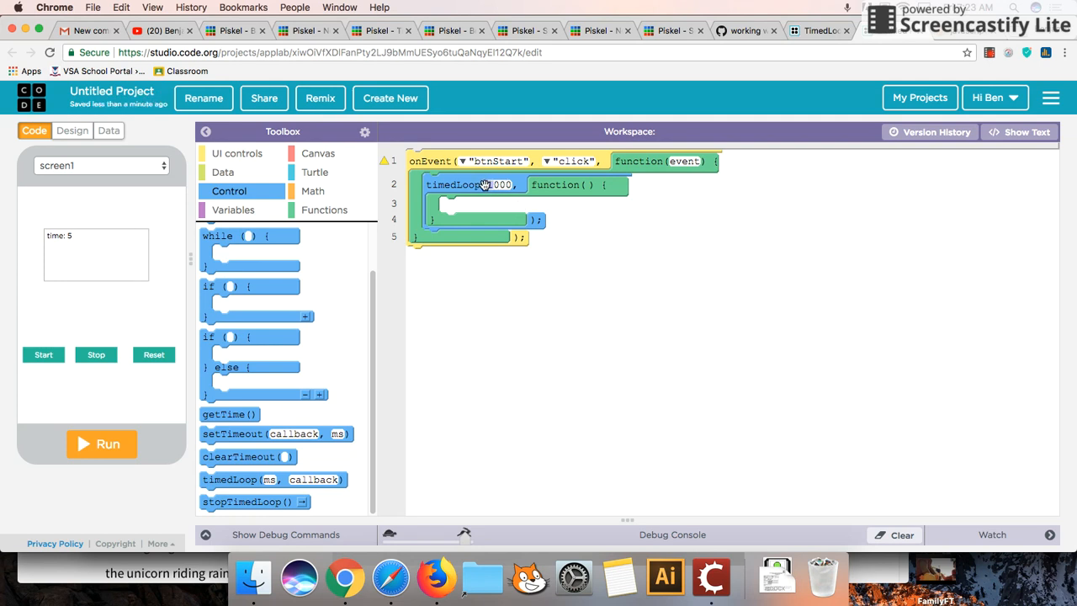
pyautogui.moveTo(474, 216)
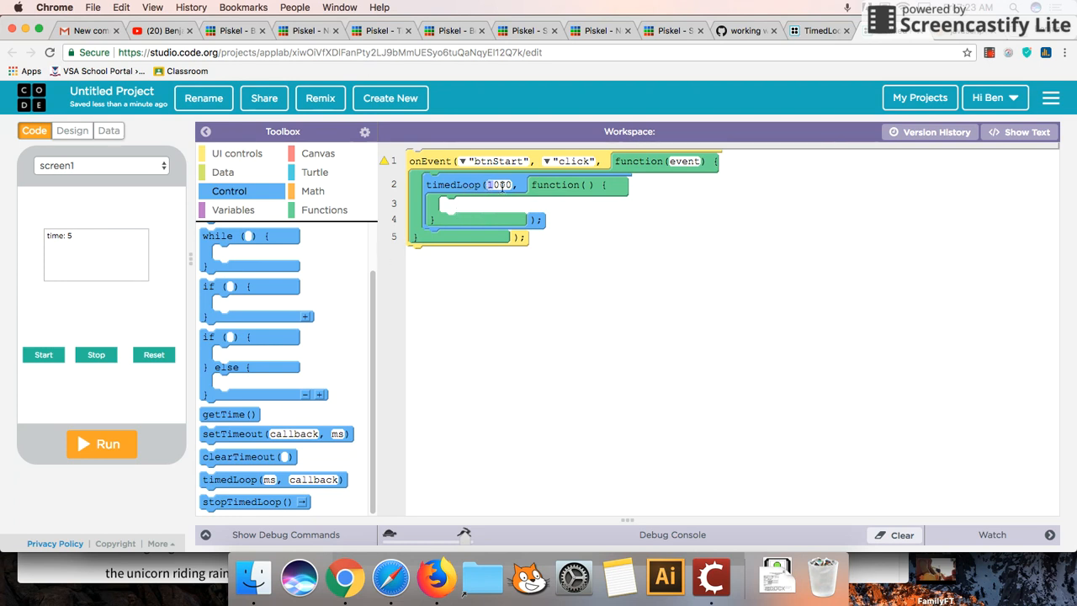
pyautogui.moveTo(555, 187)
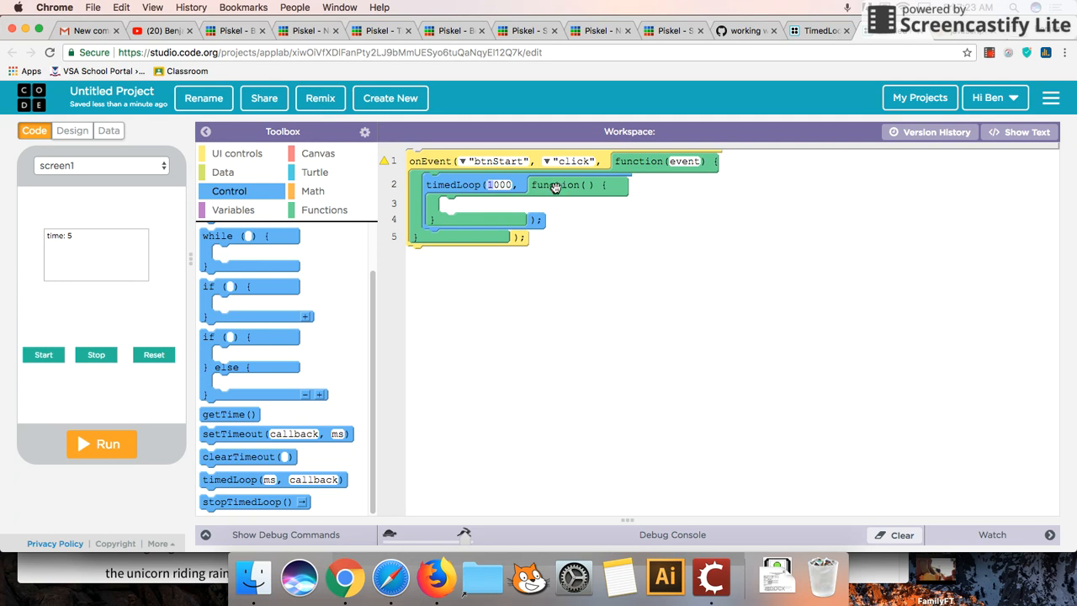
pyautogui.moveTo(303, 192)
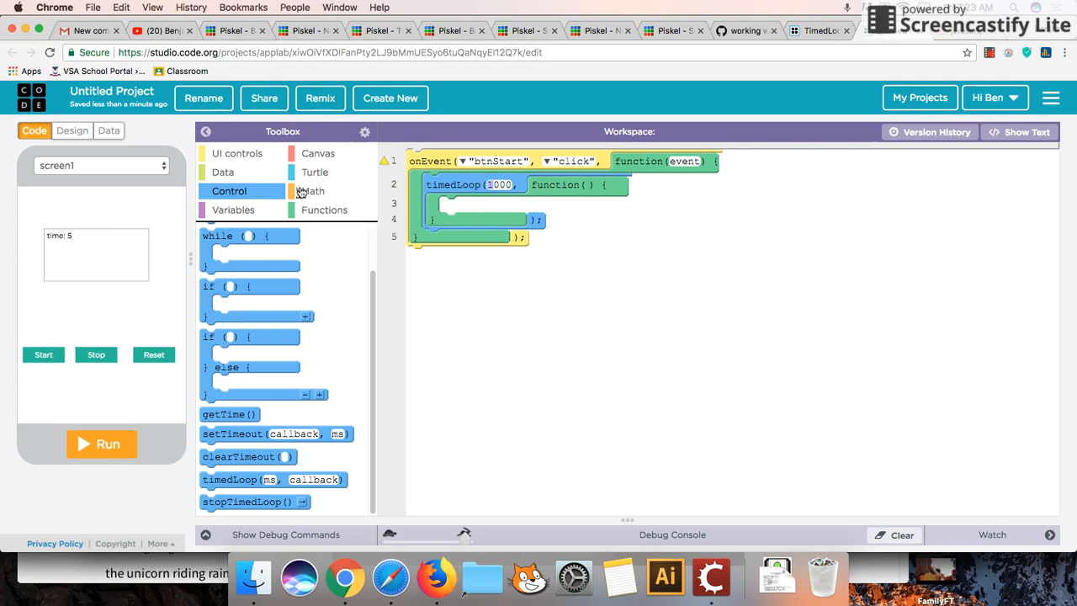
# Put a setText block targeting txtTime inside the timed loop and add a variable declaration.
pyautogui.click(238, 153)
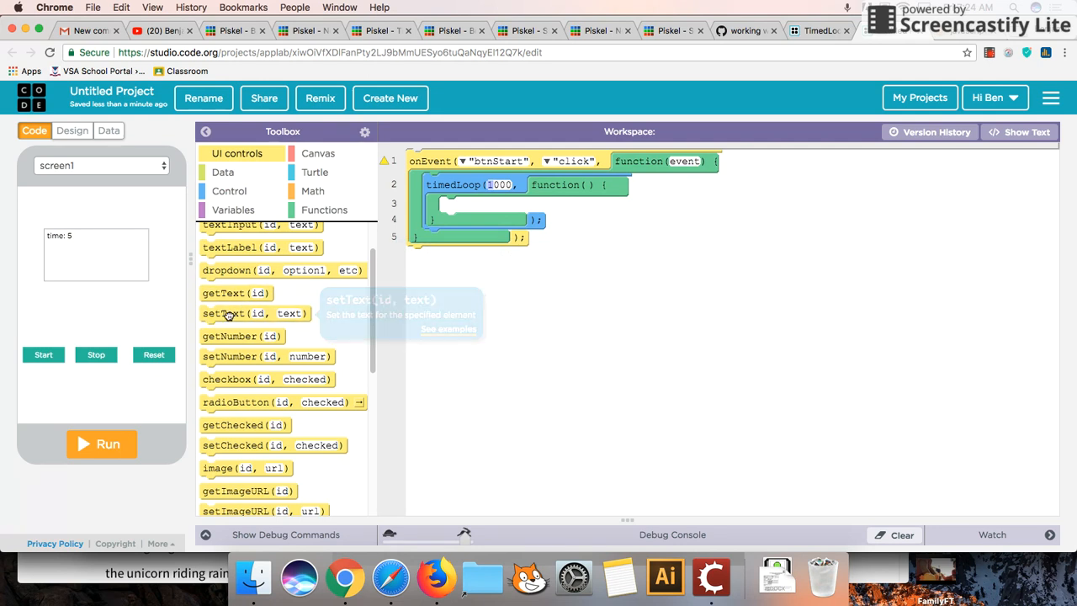
pyautogui.moveTo(227, 313); pyautogui.dragTo(504, 205)
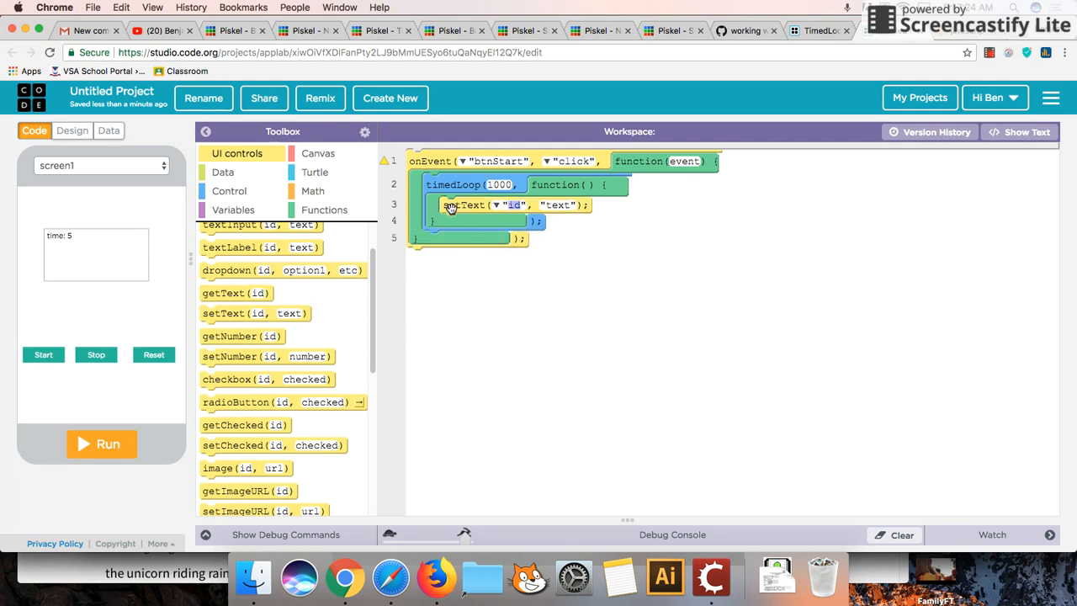
pyautogui.click(515, 205)
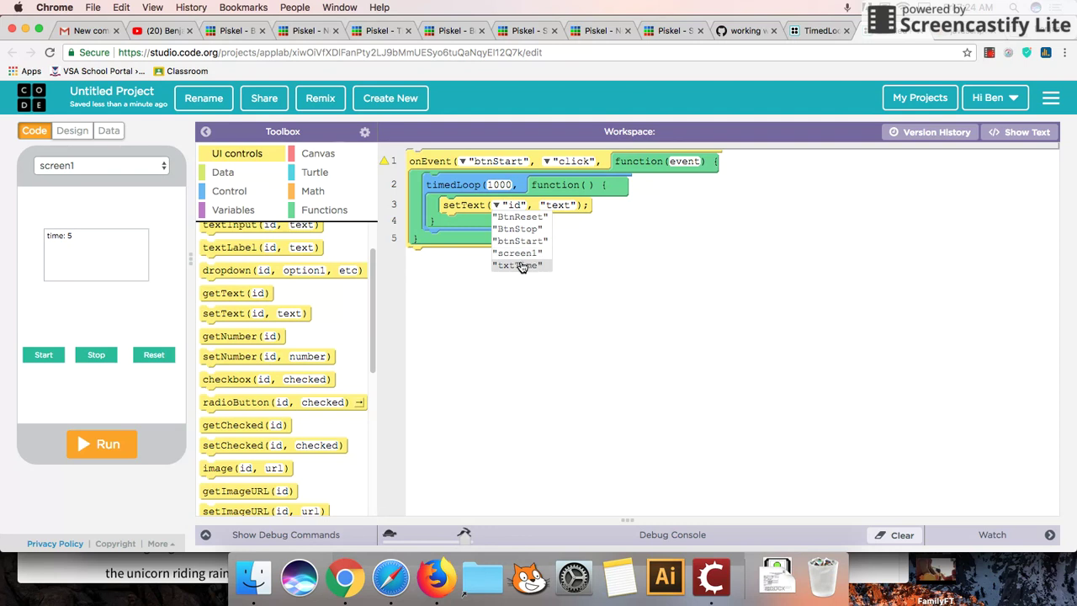
pyautogui.click(521, 264)
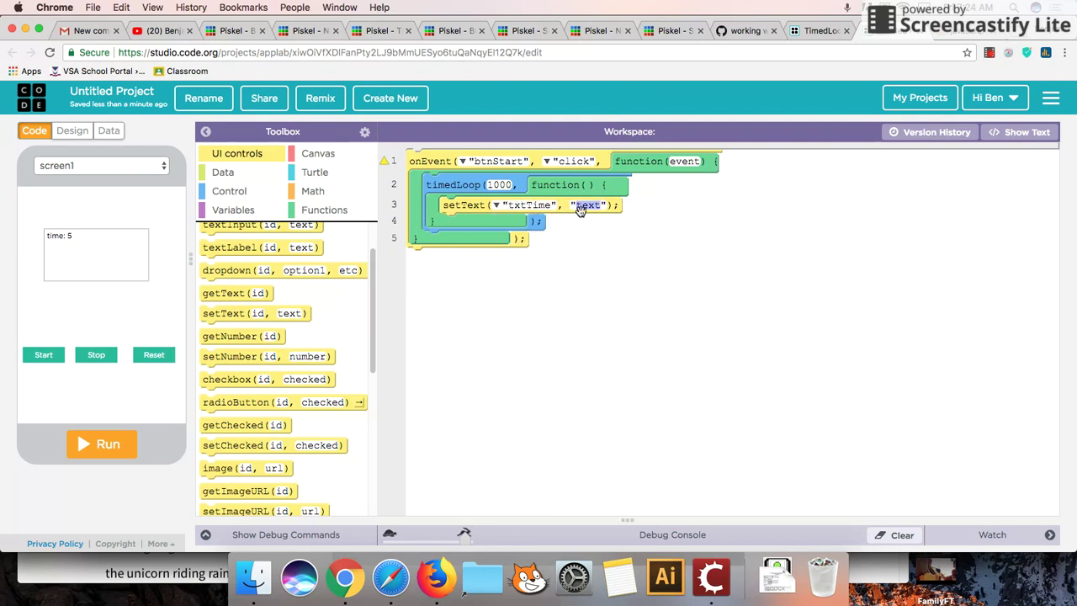
pyautogui.click(232, 209)
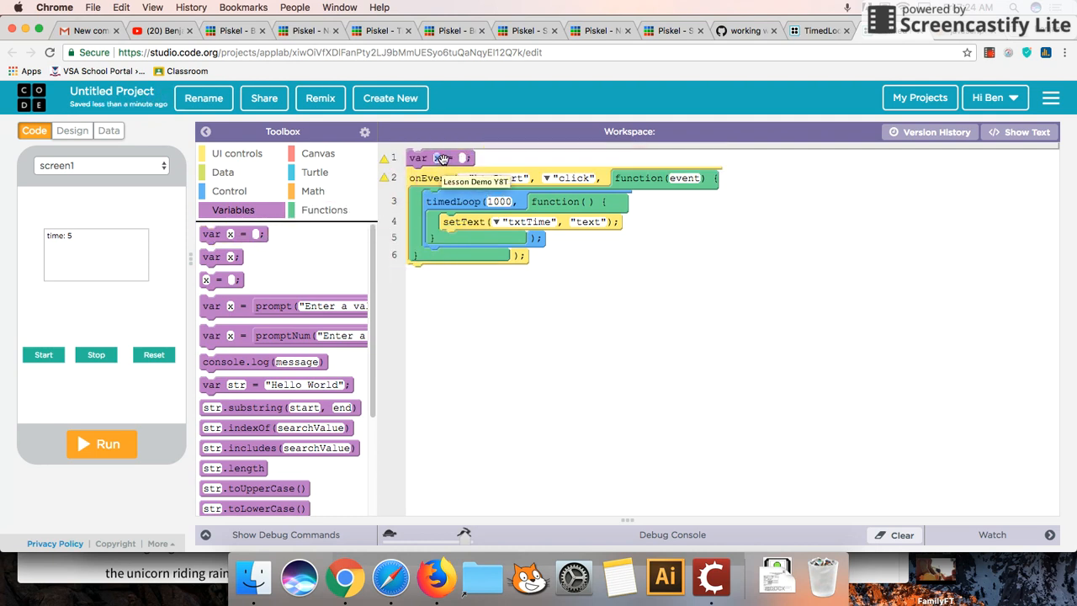
# Name the declared variable time, set to 5.
pyautogui.write('time')
pyautogui.write('5')
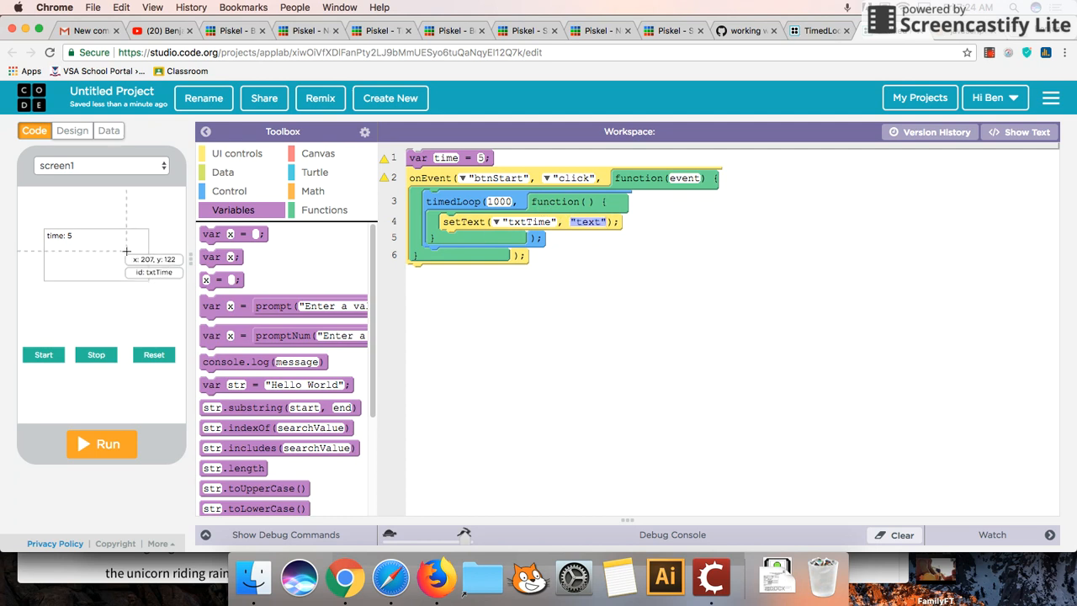
pyautogui.moveTo(107, 249)
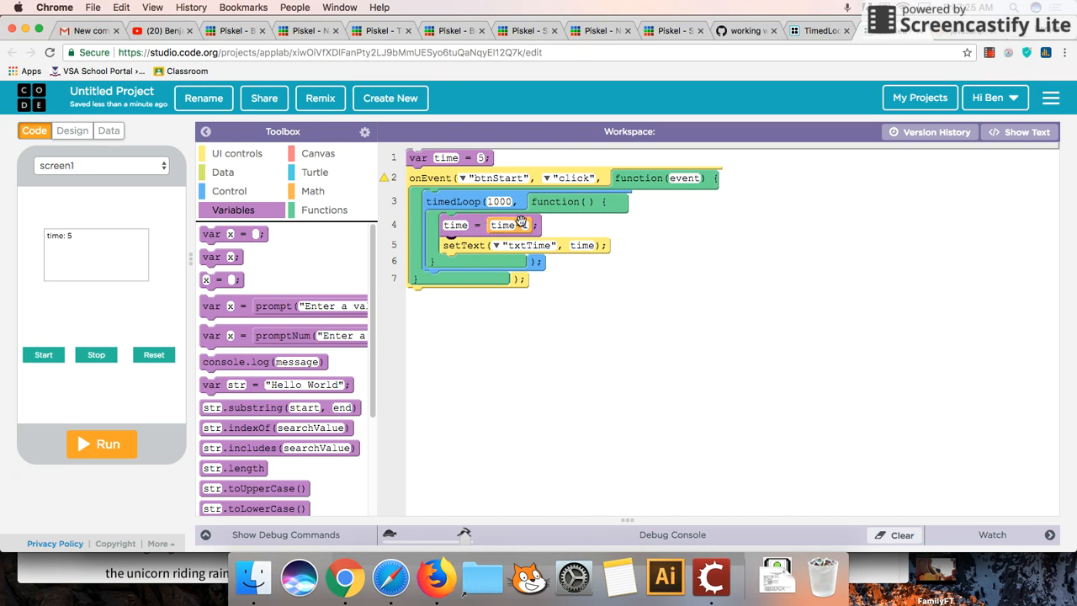
pyautogui.moveTo(518, 223)
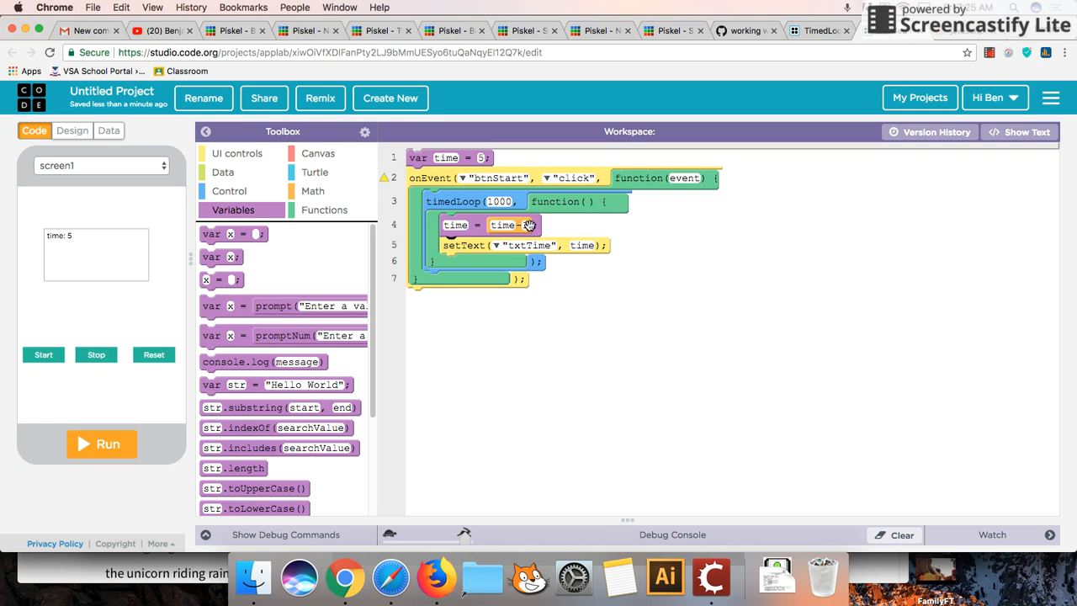
pyautogui.moveTo(521, 225)
pyautogui.write('1')
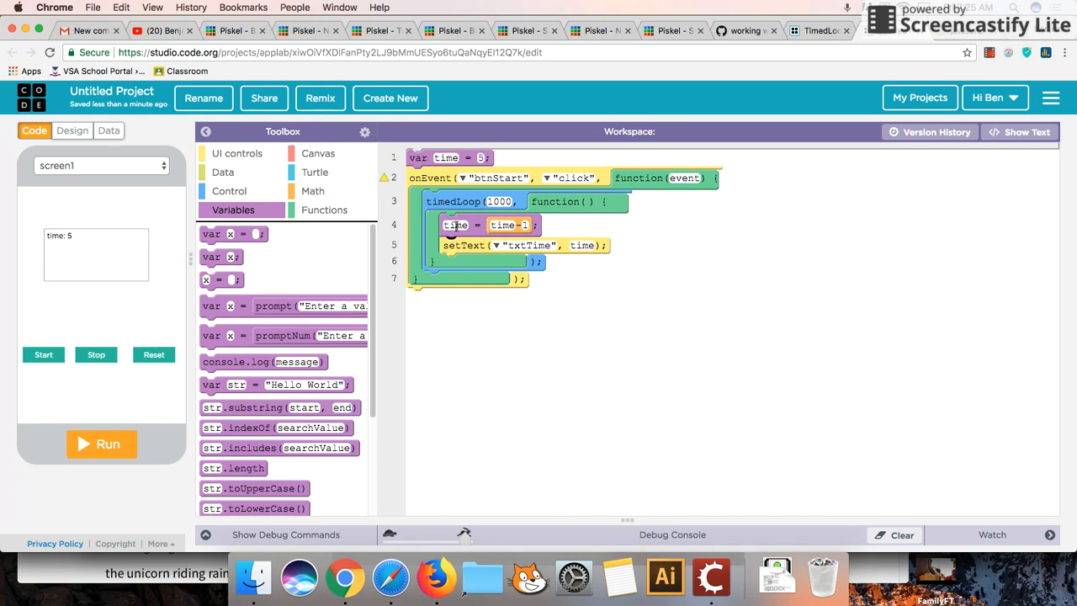
pyautogui.moveTo(468, 225)
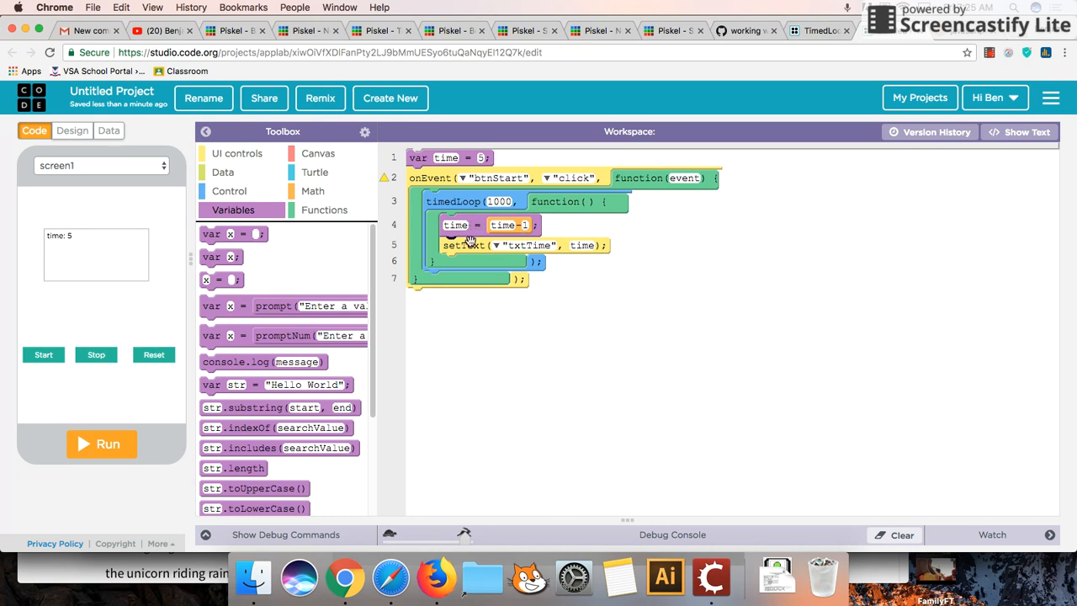
pyautogui.moveTo(397, 253)
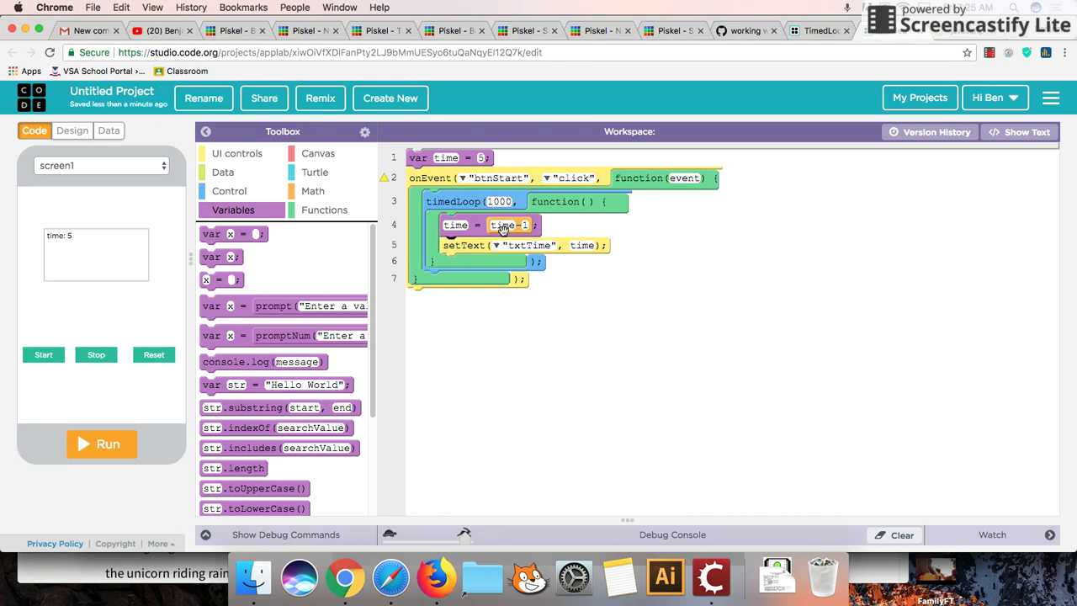
pyautogui.moveTo(477, 226)
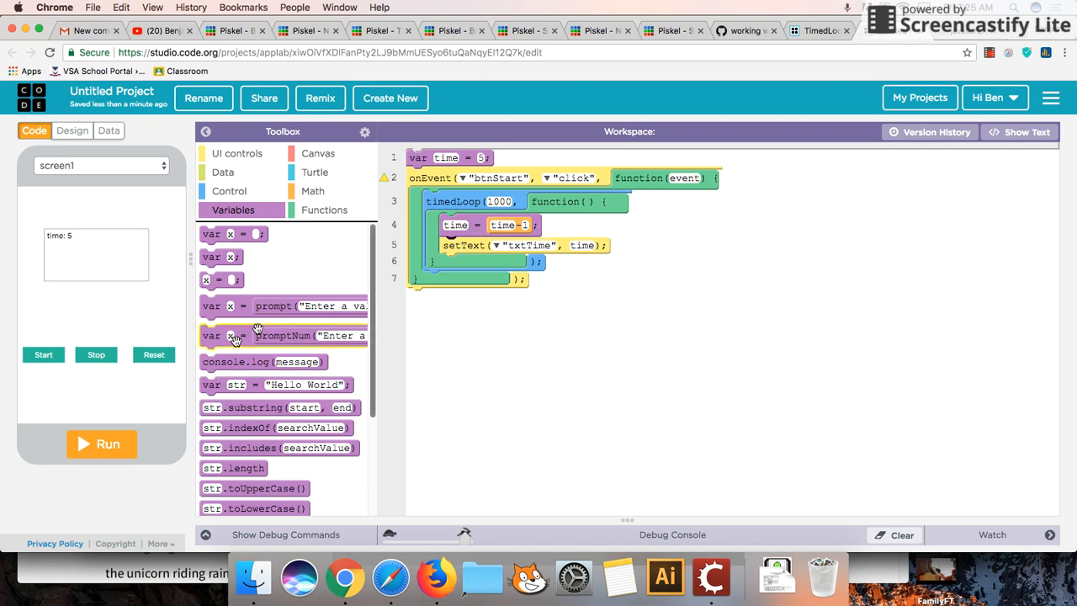
# Display "time: "+time and run the app, starting the countdown which passes zero.
pyautogui.click(101, 444)
pyautogui.write('"time: "+')
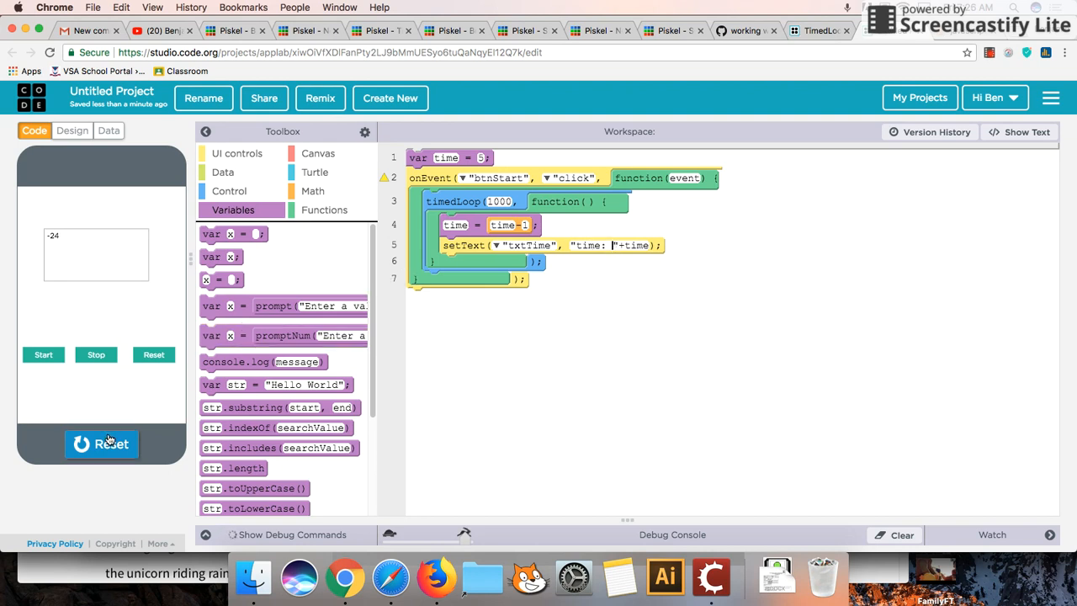
pyautogui.click(101, 445)
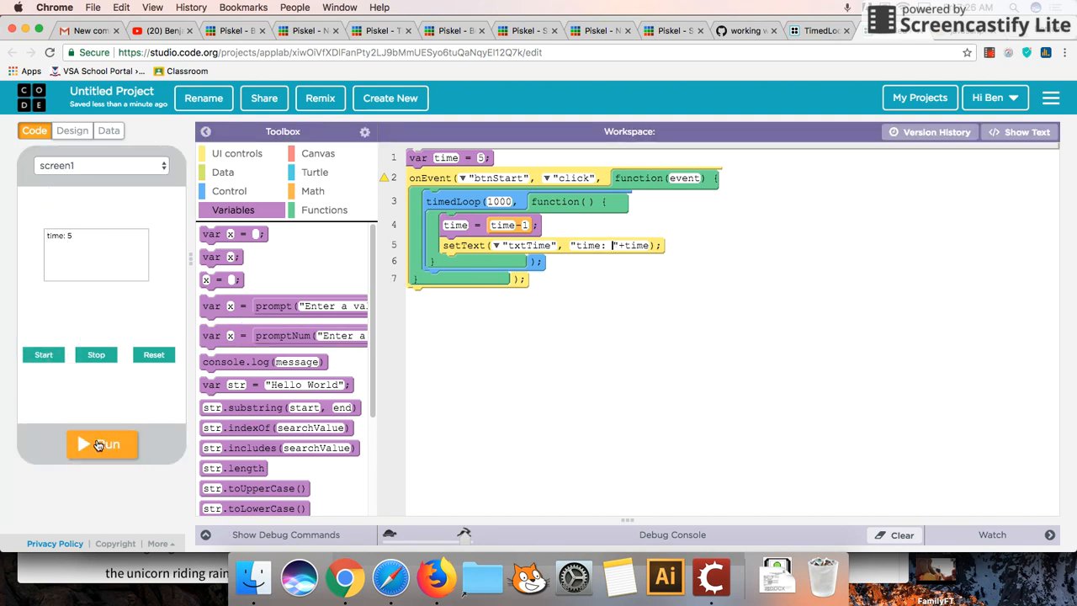
pyautogui.click(101, 444)
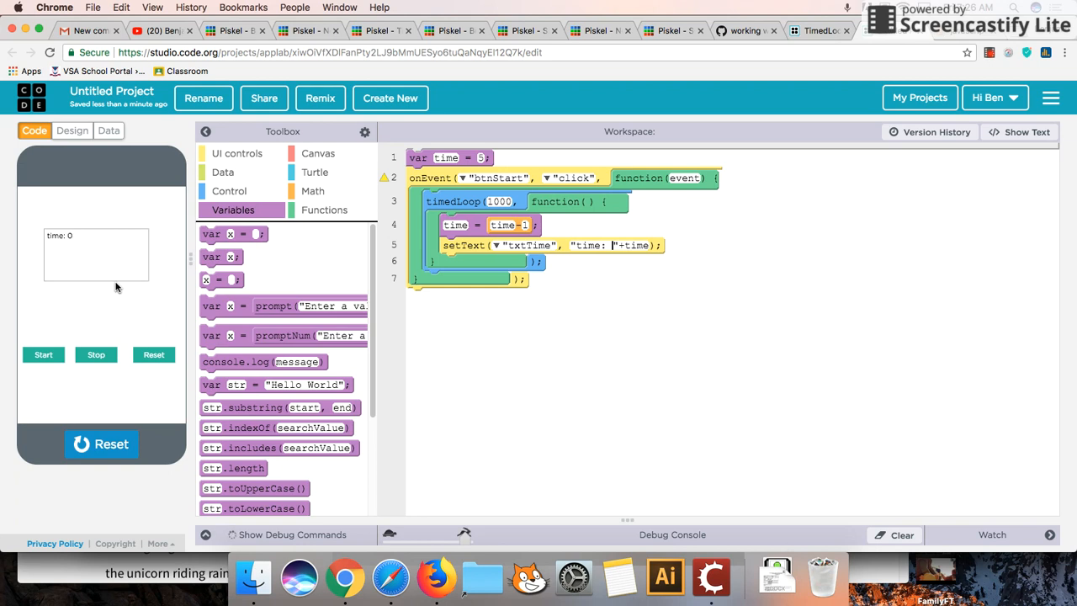
pyautogui.click(44, 354)
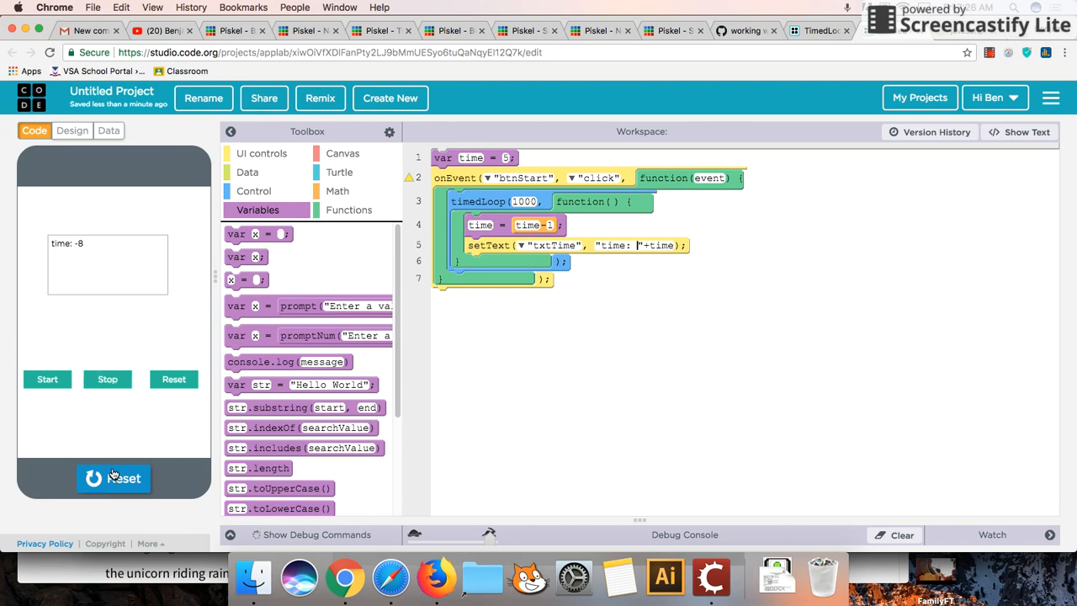
# Add an if (time<=0) check calling stopTimedLoop inside the loop and rerun the app.
pyautogui.click(114, 478)
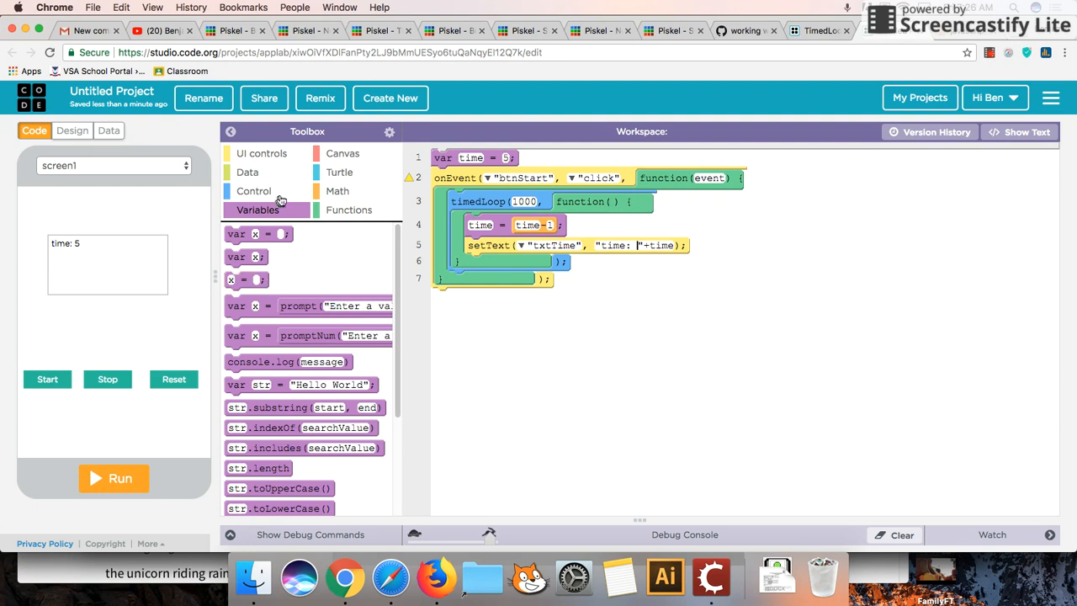
pyautogui.click(252, 192)
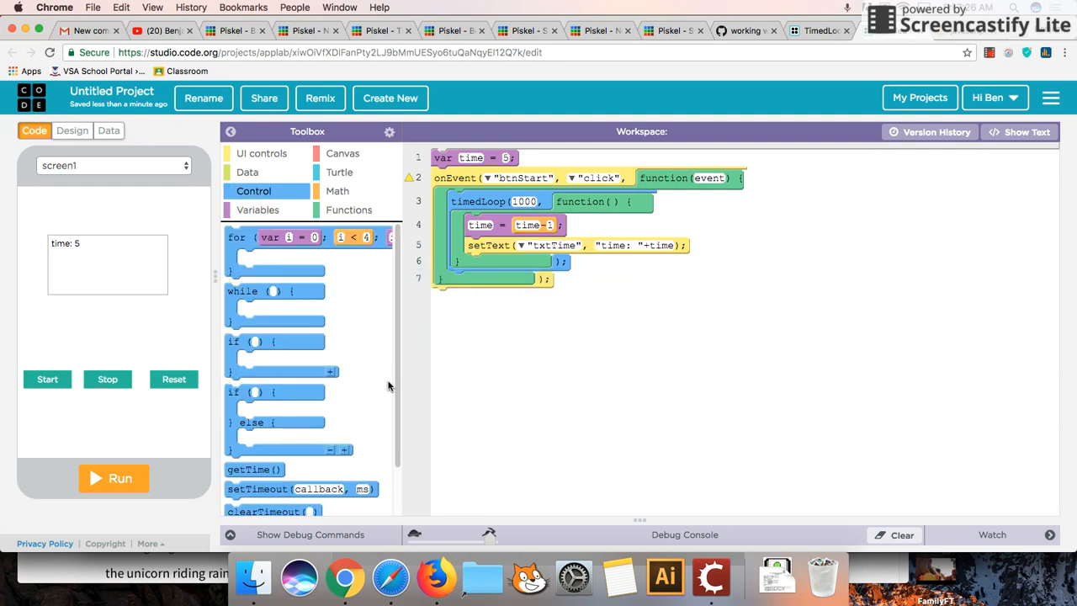
pyautogui.scroll(-3)
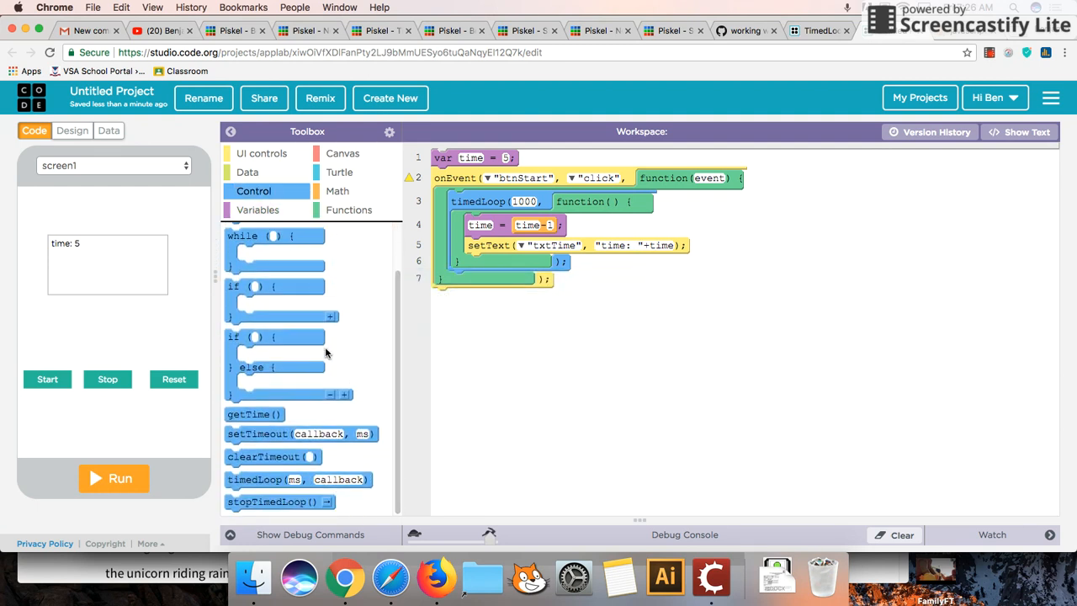
pyautogui.moveTo(259, 289)
pyautogui.write('time<')
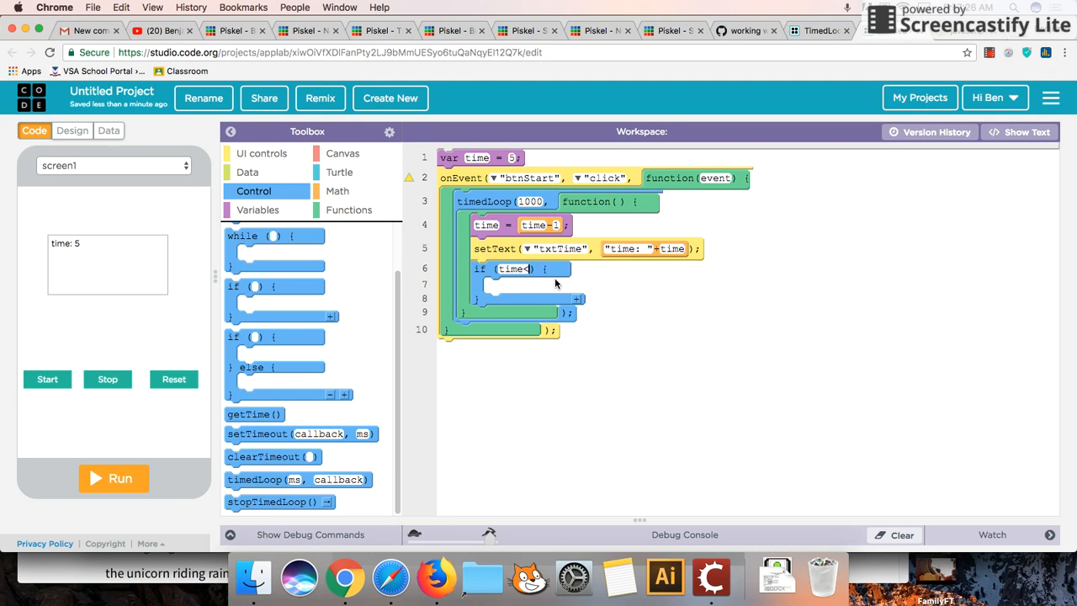
pyautogui.write('=0')
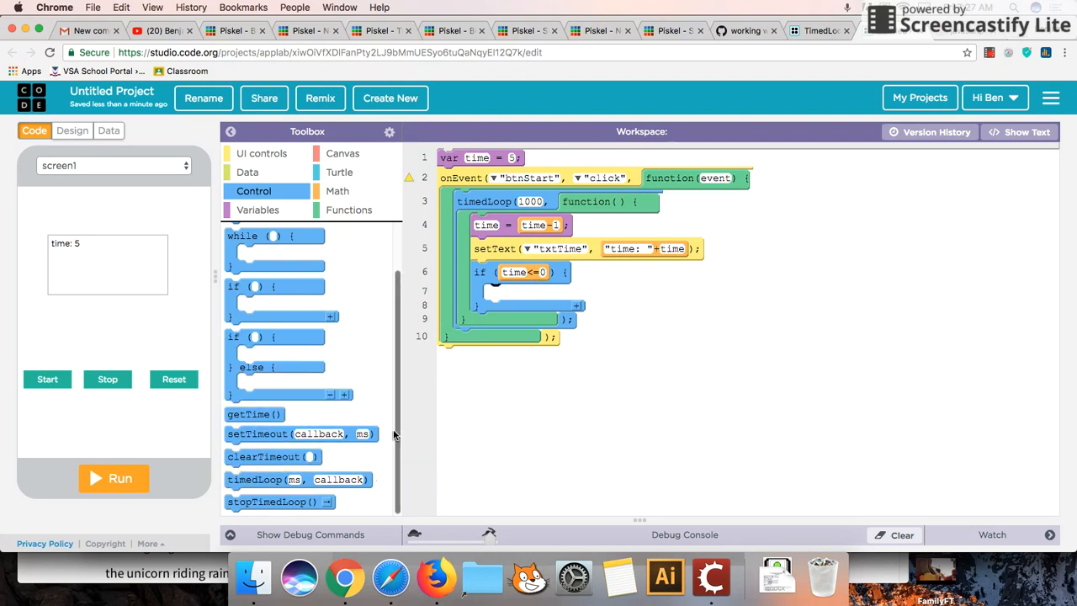
pyautogui.moveTo(272, 501); pyautogui.dragTo(581, 286)
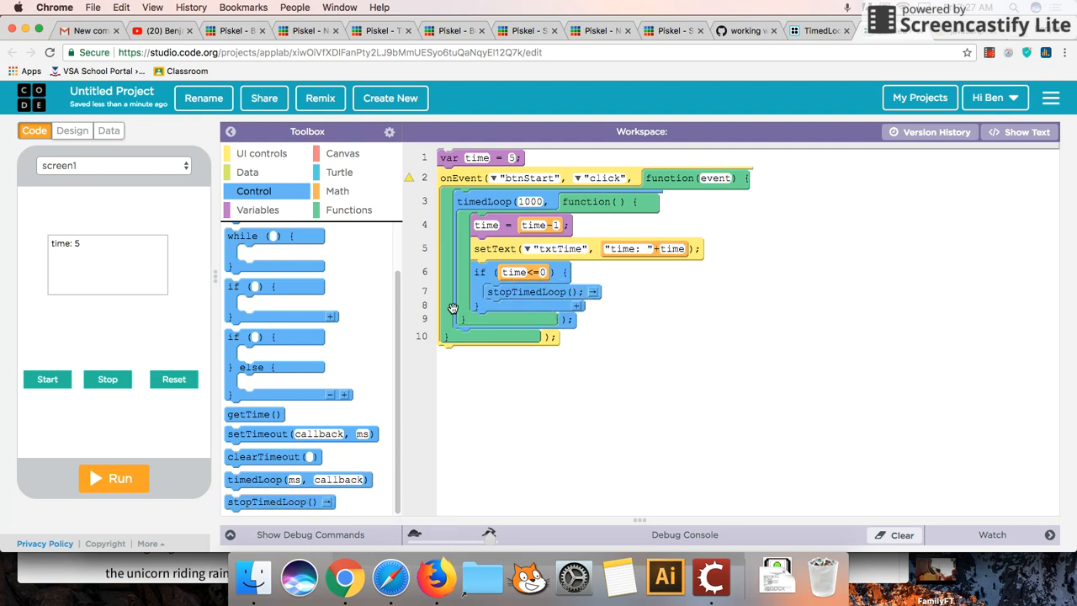
pyautogui.click(115, 478)
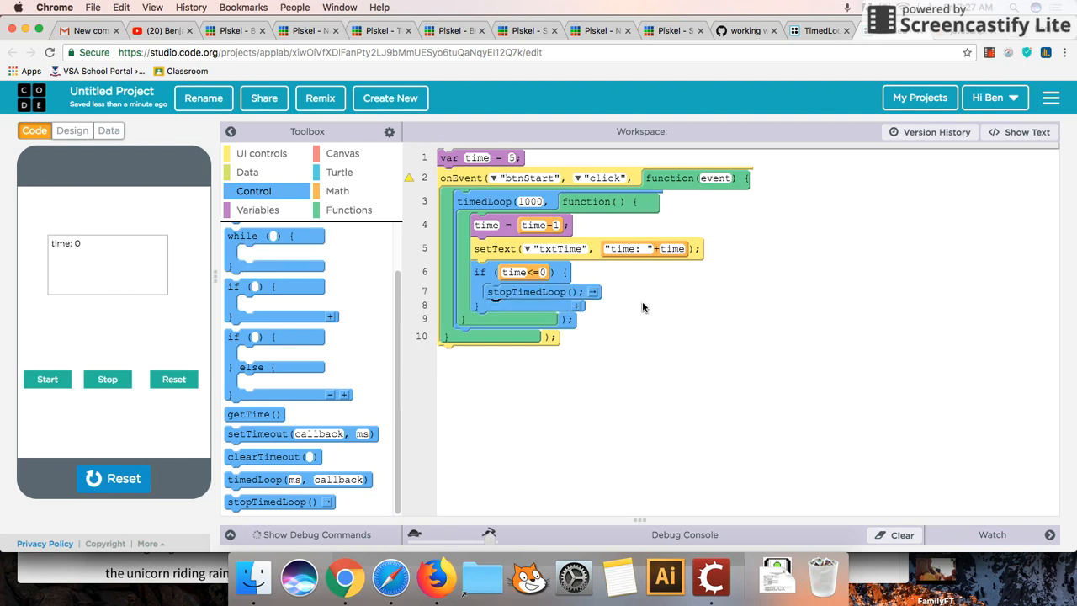
pyautogui.moveTo(660, 282)
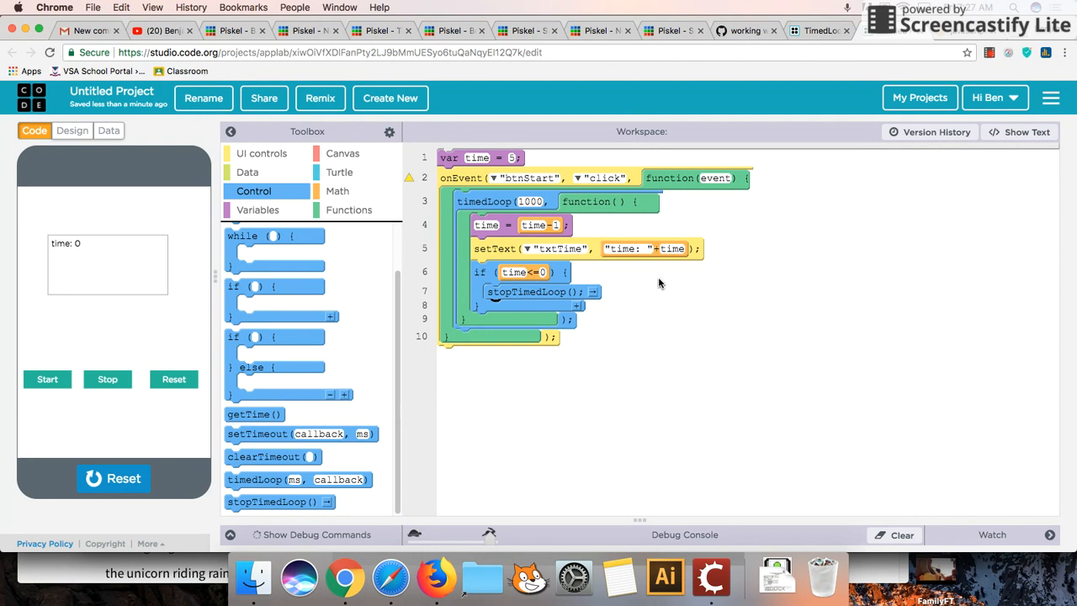
pyautogui.moveTo(218, 364)
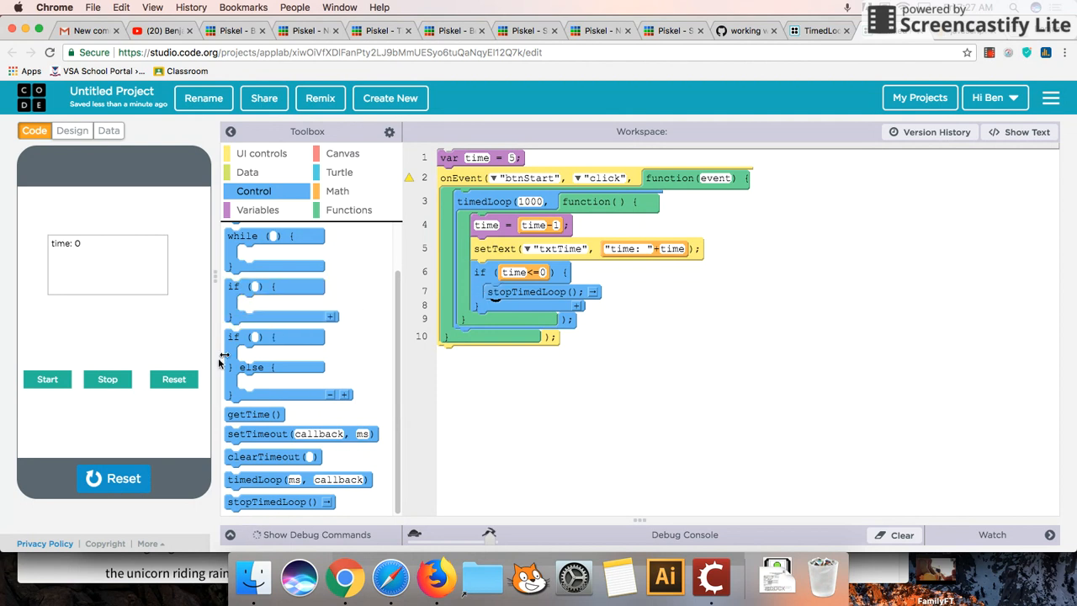
pyautogui.moveTo(141, 429)
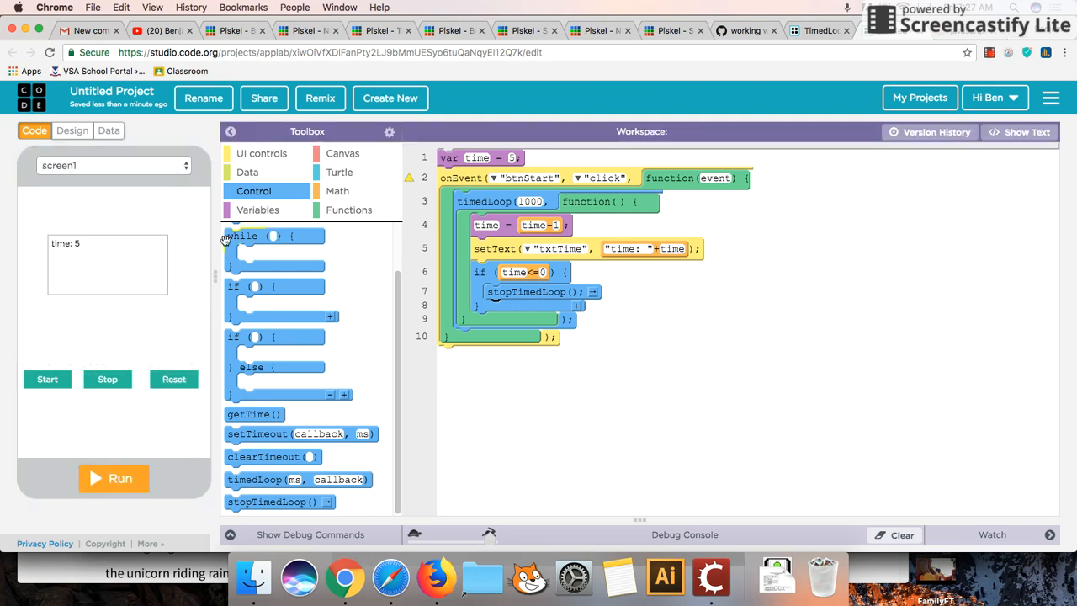
# Set btnReset to hidden in Design mode and return to Code mode.
pyautogui.click(71, 132)
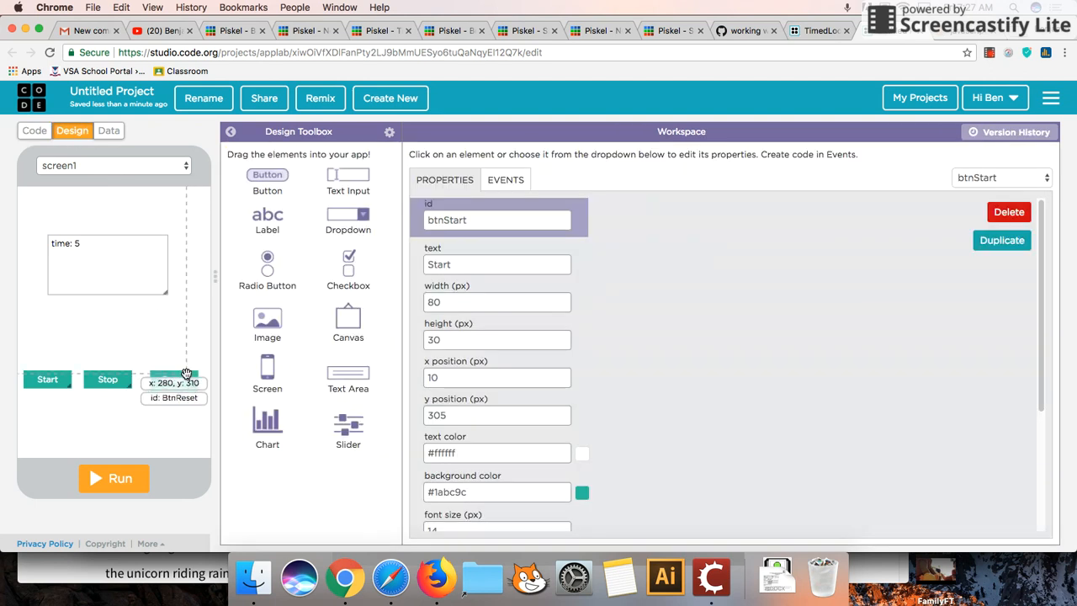
pyautogui.click(173, 380)
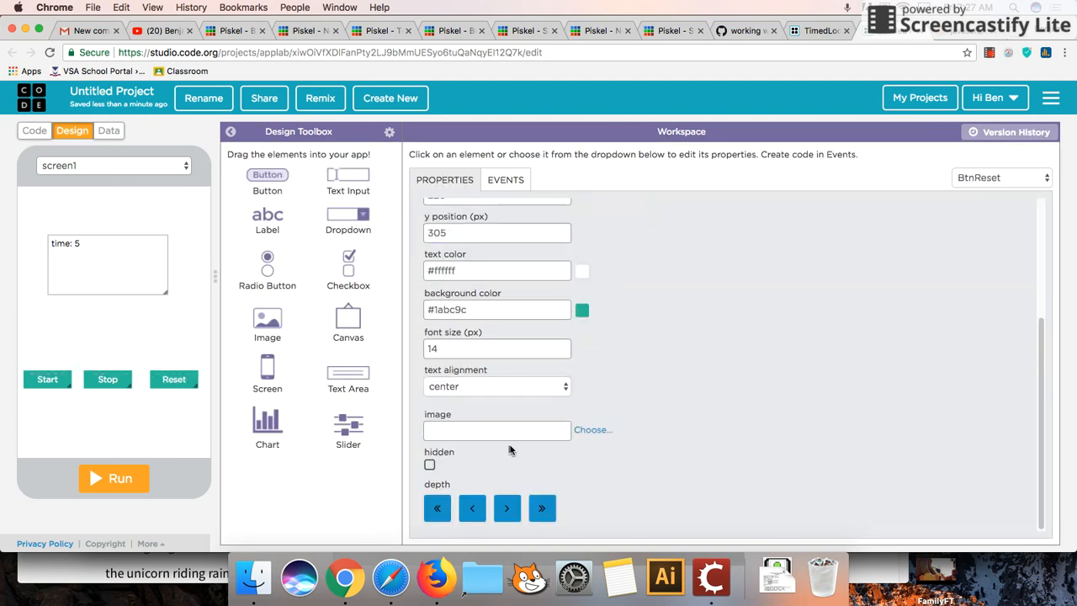
pyautogui.click(429, 464)
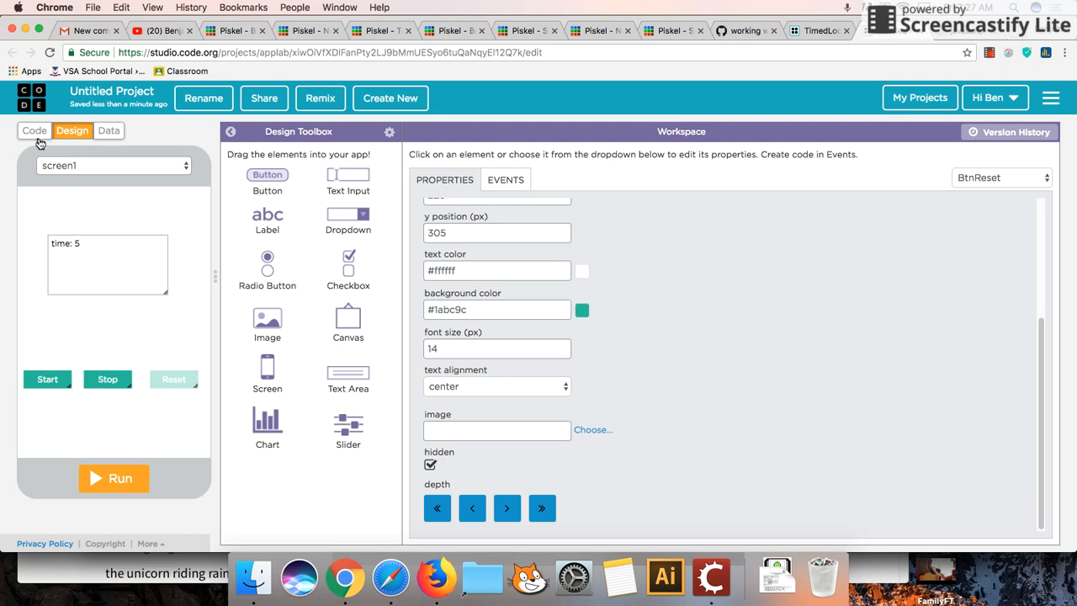
pyautogui.click(34, 131)
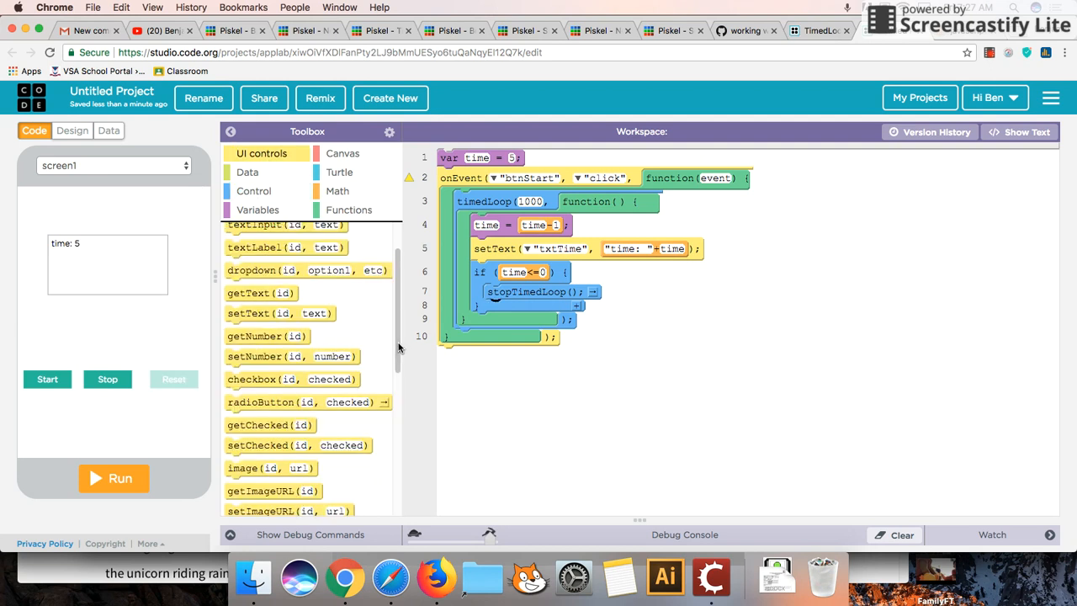
# Add showElement("btnReset") after stopTimedLoop inside the if (time<=0) block.
pyautogui.scroll(-3)
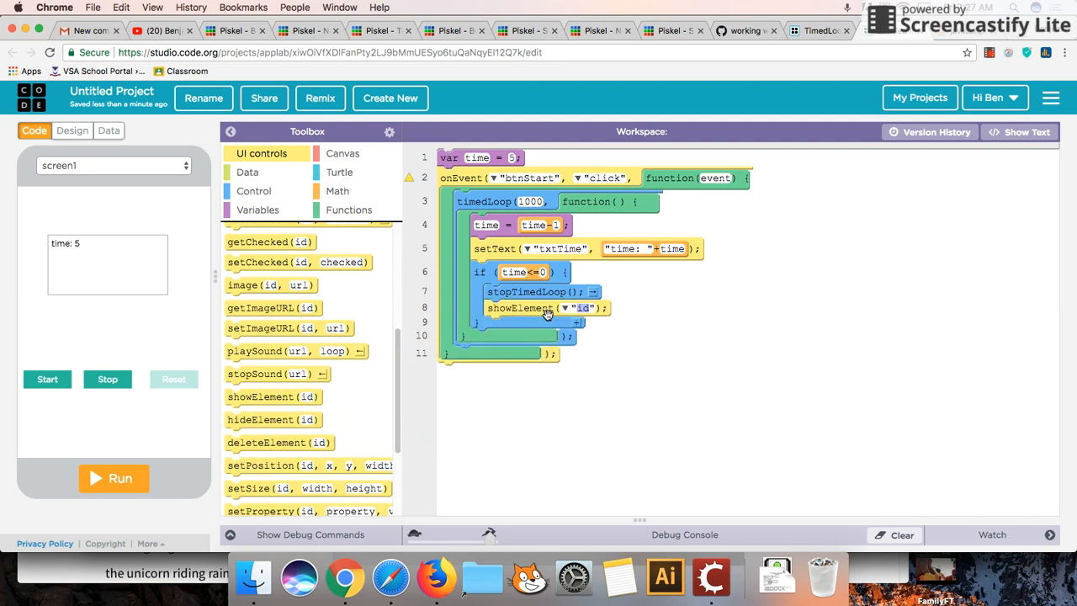
pyautogui.click(562, 308)
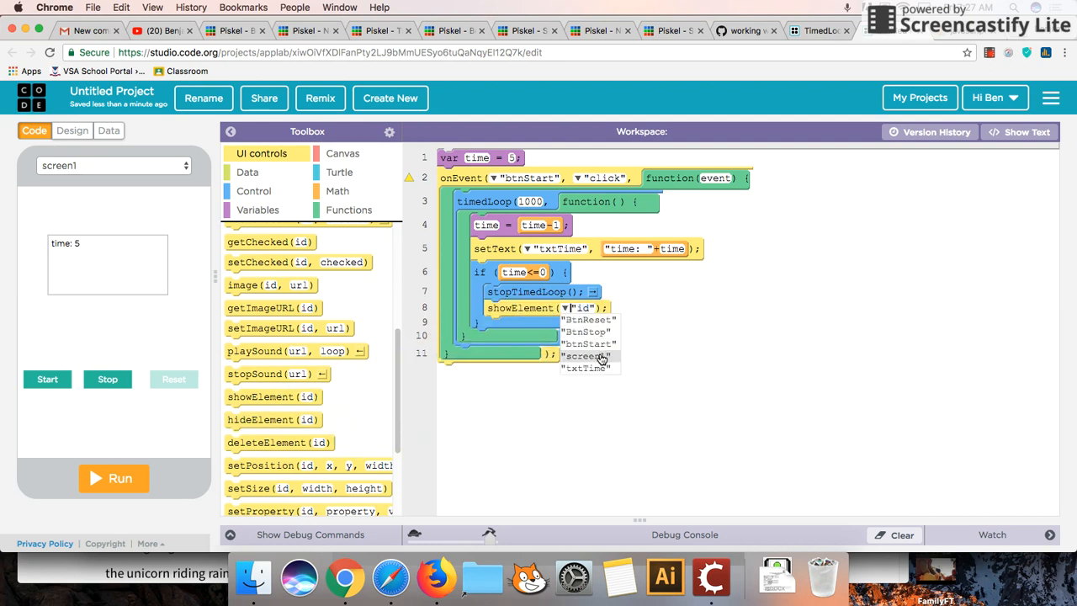
pyautogui.click(585, 320)
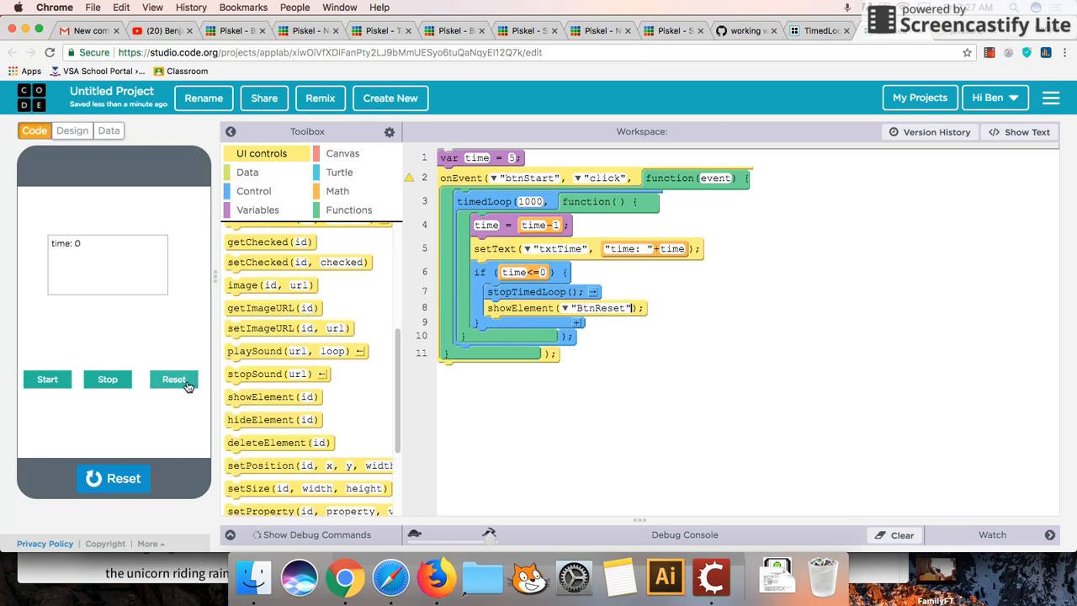
pyautogui.moveTo(365, 267)
pyautogui.write('"BtnReset"')
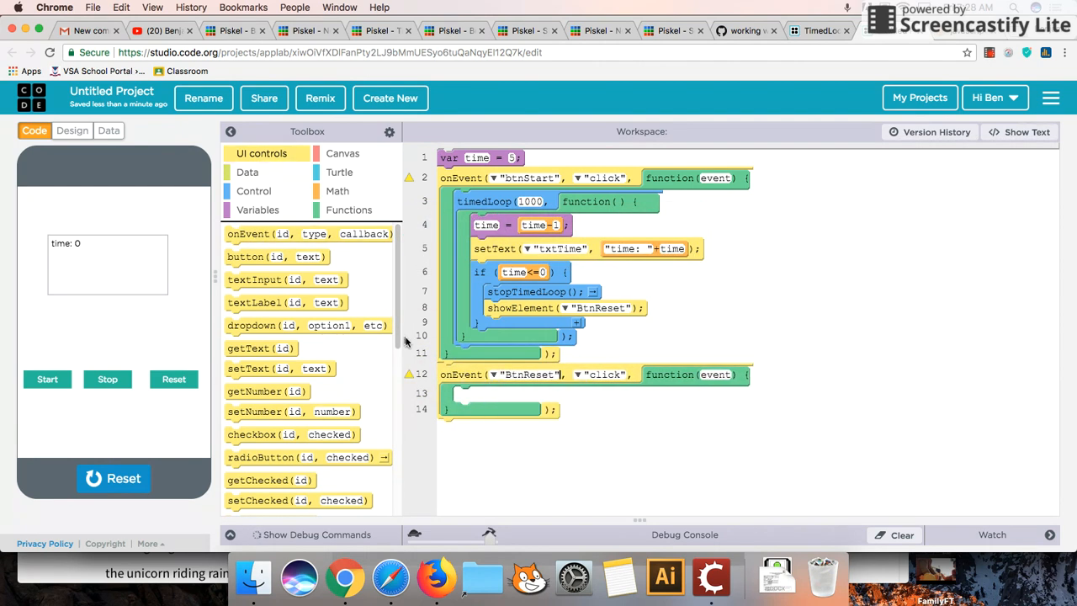
pyautogui.moveTo(304, 184)
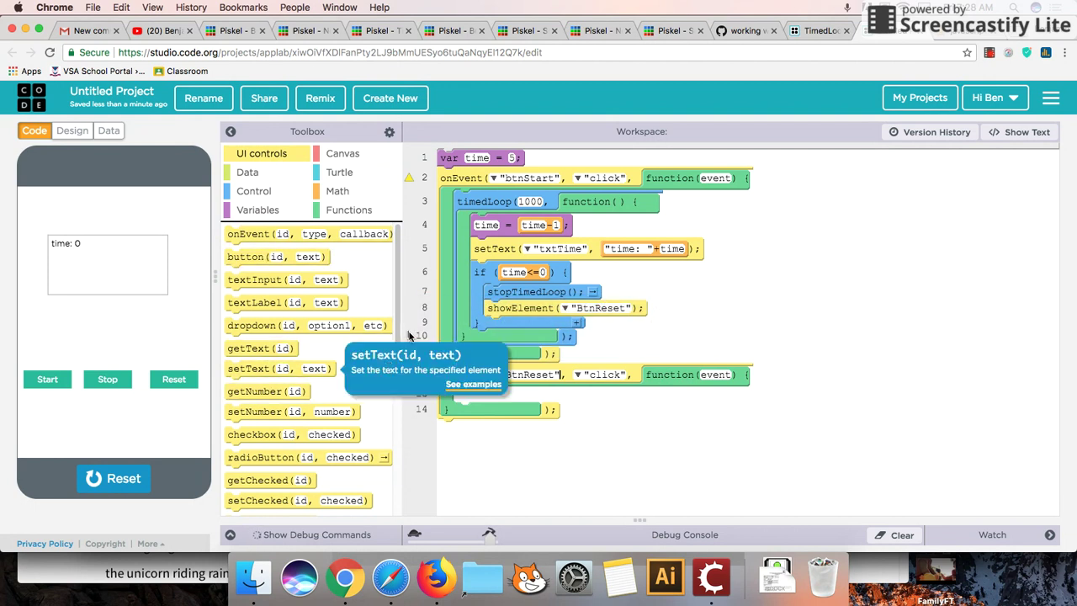
# Add a btnReset click handler that sets time back to 5.
pyautogui.scroll(-3)
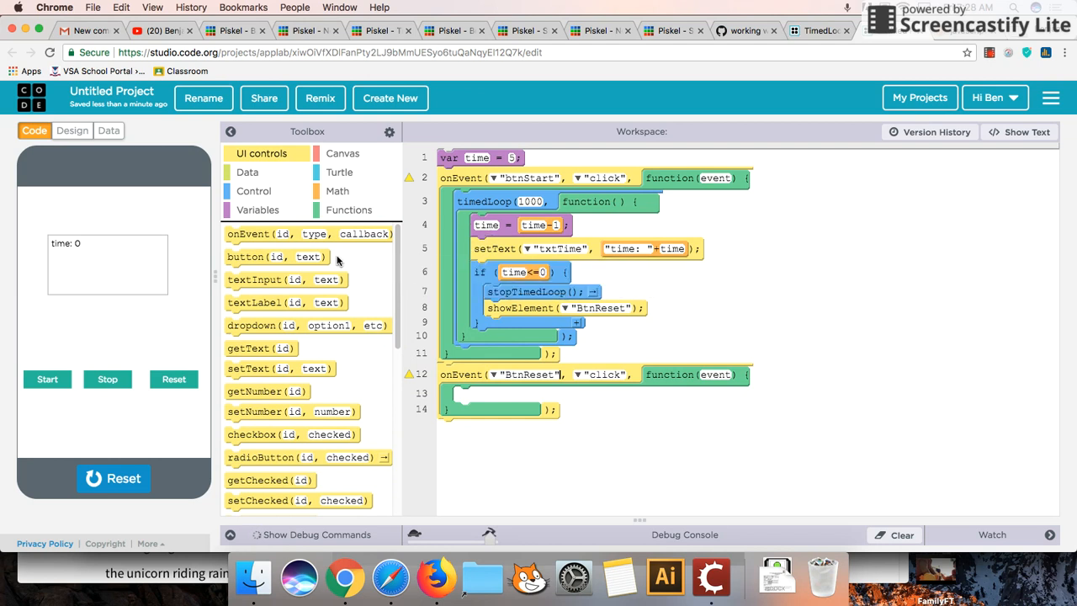
pyautogui.moveTo(158, 242)
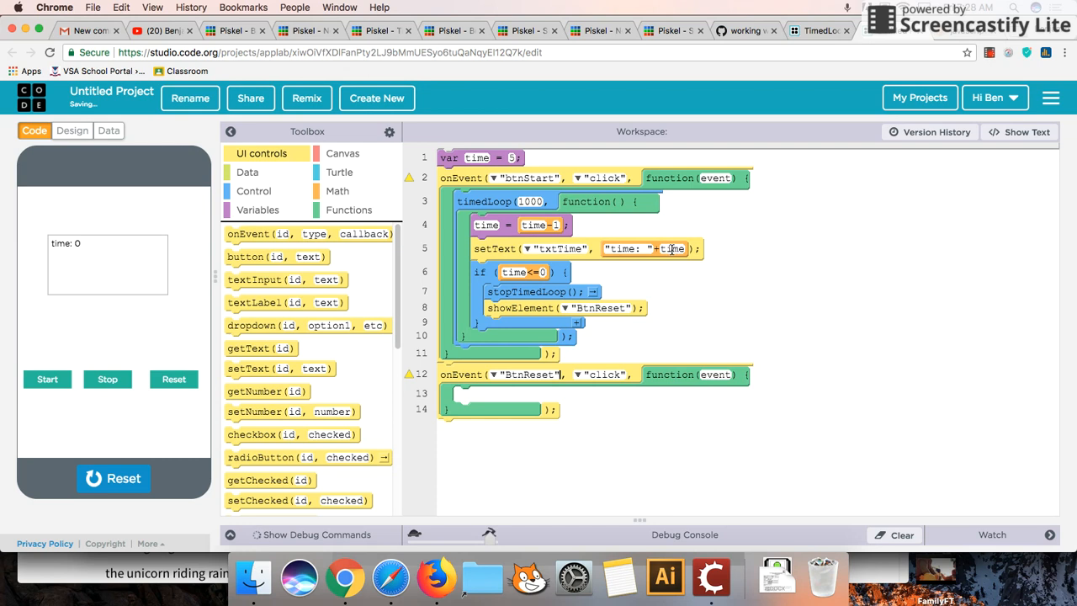
pyautogui.click(257, 208)
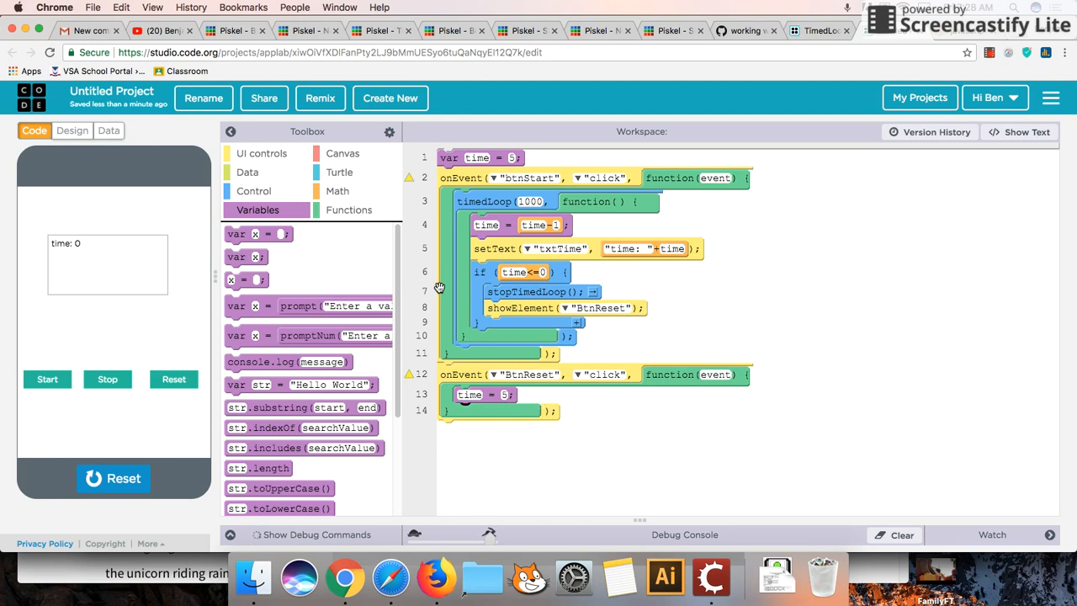
pyautogui.moveTo(138, 446)
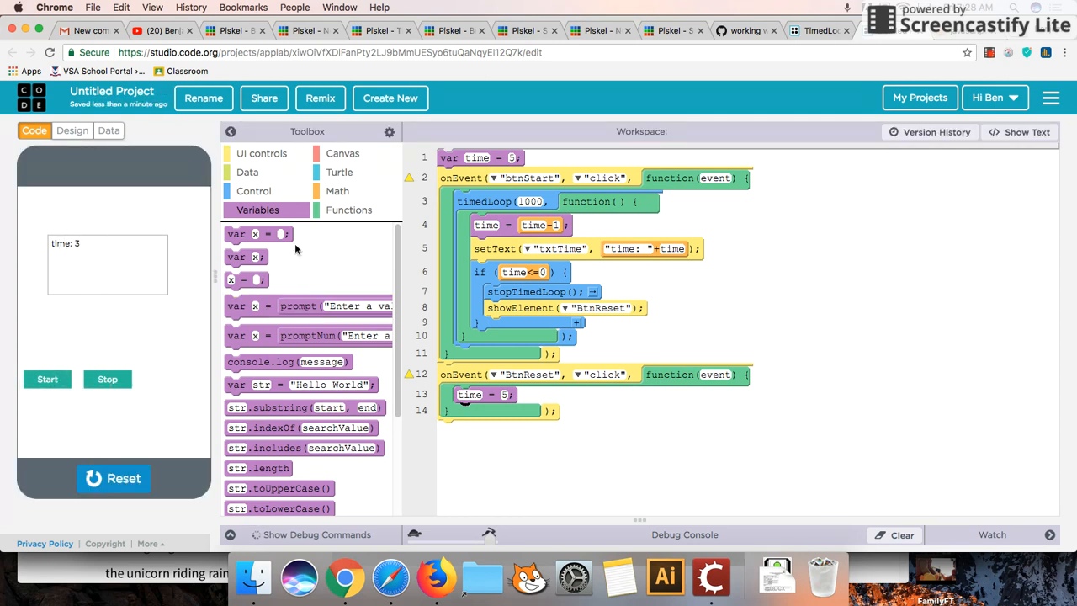
pyautogui.click(262, 153)
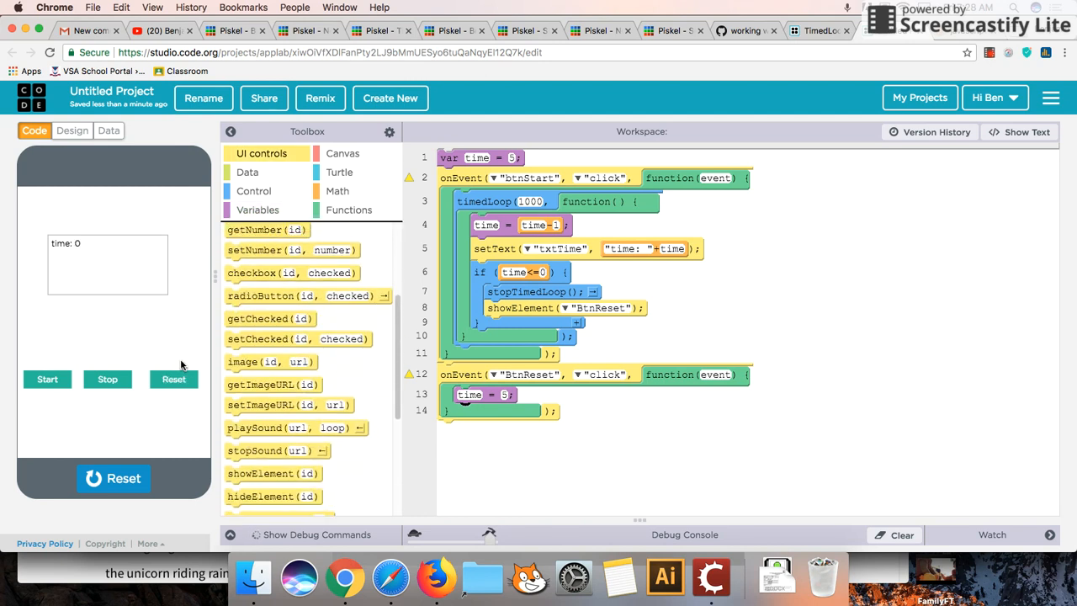
pyautogui.moveTo(464, 291)
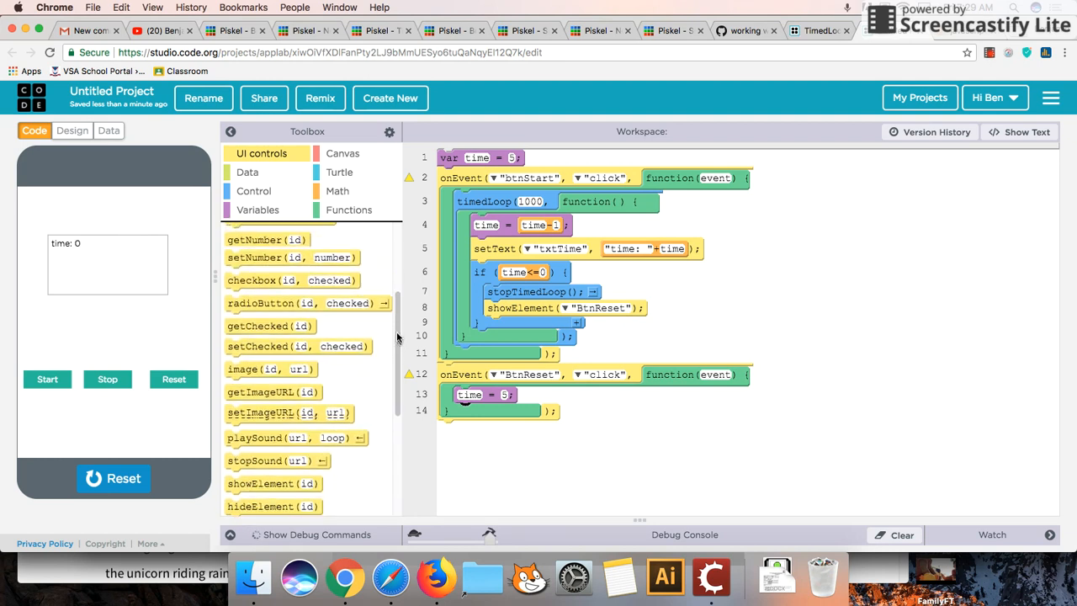
# Inside the Reset handler set txtTime's label to "time: " plus the time value.
pyautogui.scroll(-3)
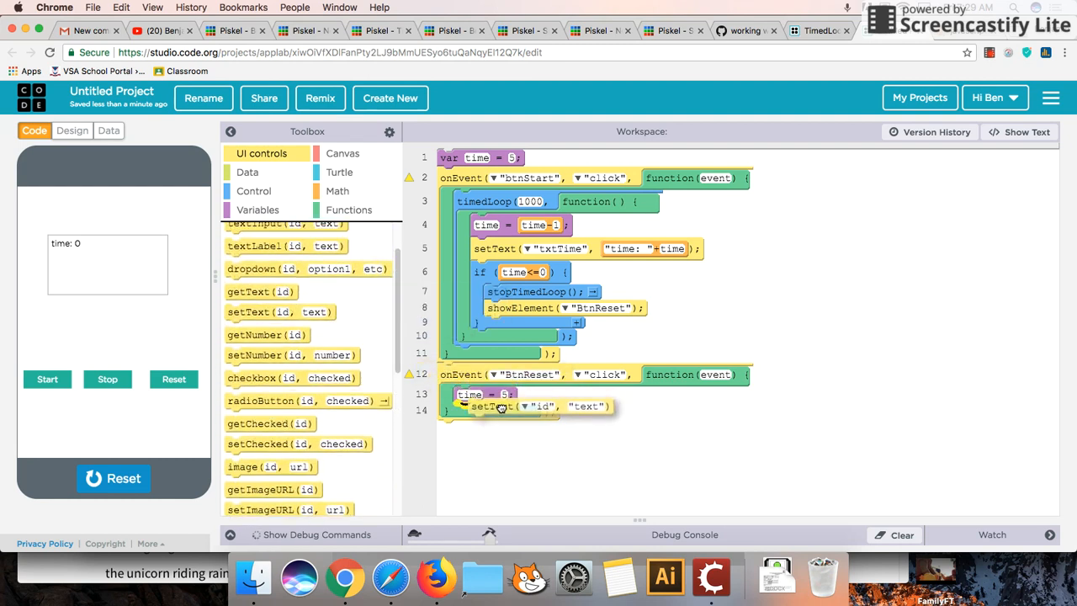
pyautogui.click(515, 410)
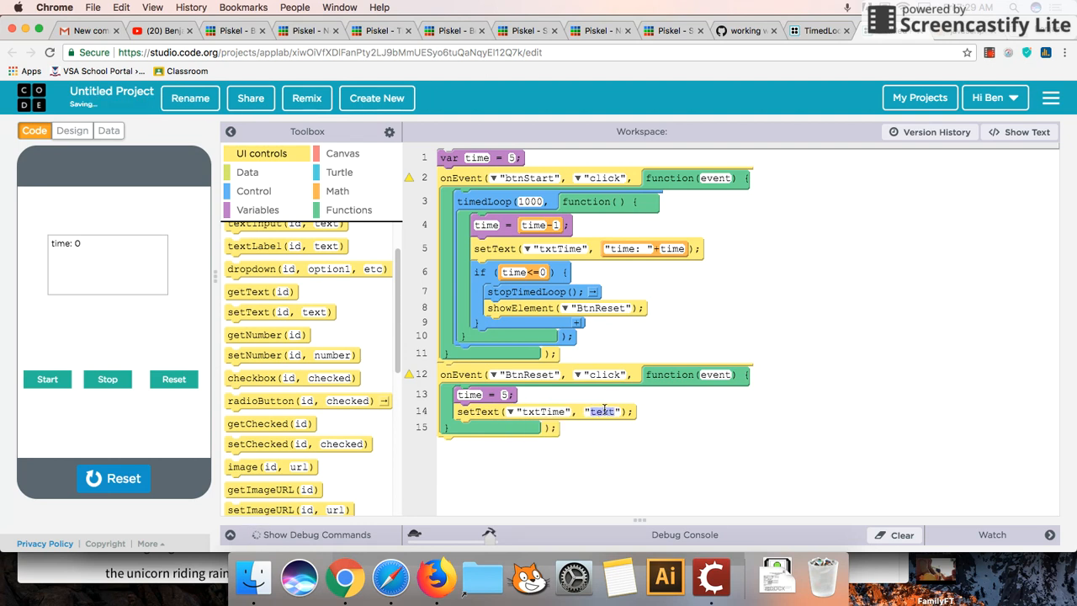
pyautogui.write('time: "+time')
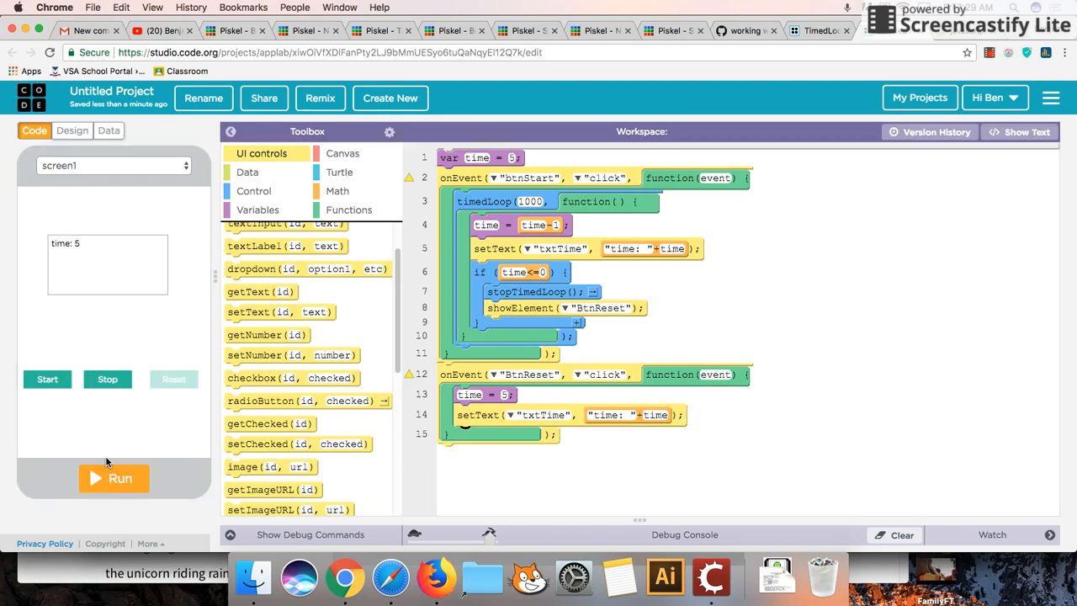
# Run the app, start the countdown and try the Reset button during the count.
pyautogui.click(114, 477)
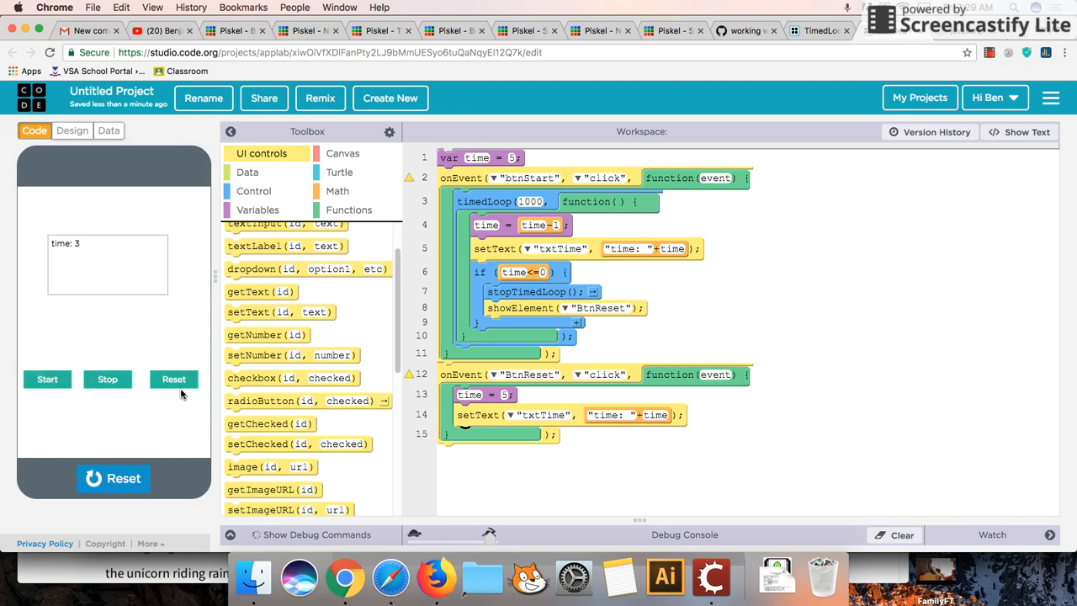
pyautogui.click(173, 379)
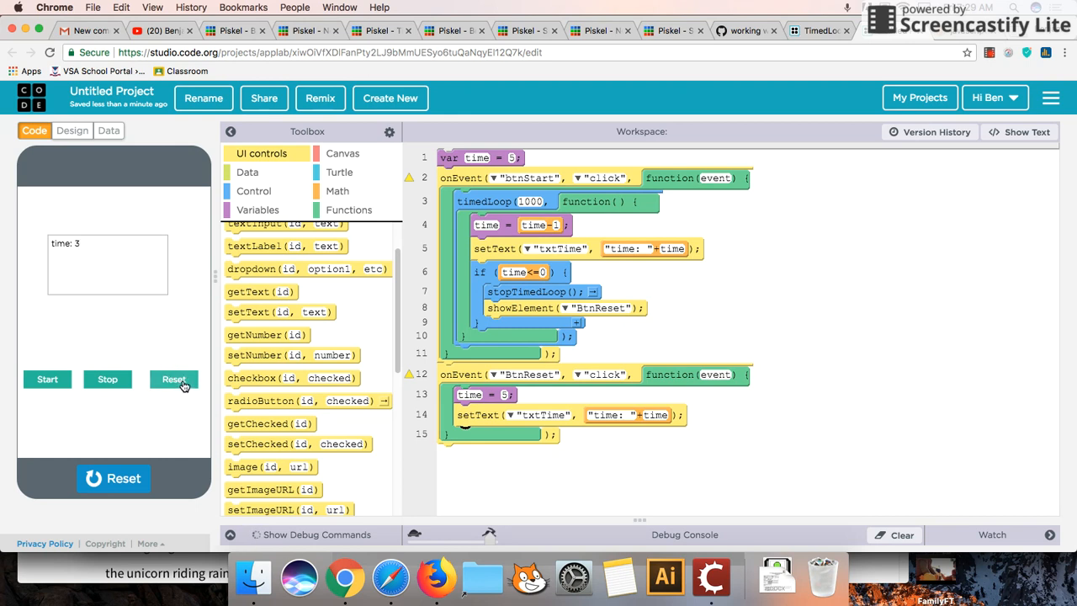
pyautogui.click(175, 381)
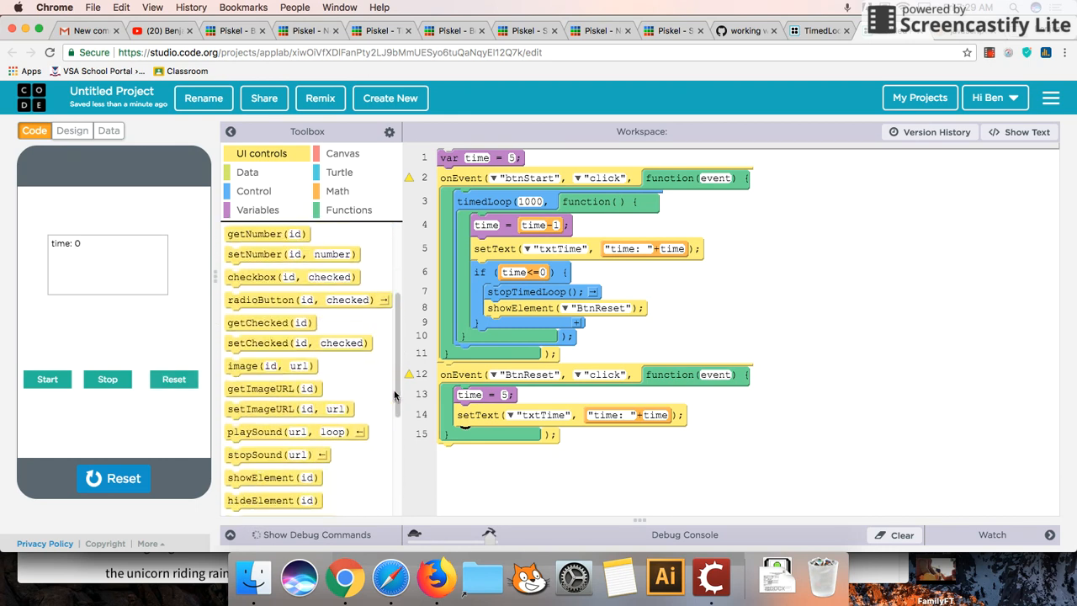
# Add hideElement("btnReset") to the Reset handler so the button hides itself.
pyautogui.scroll(-3)
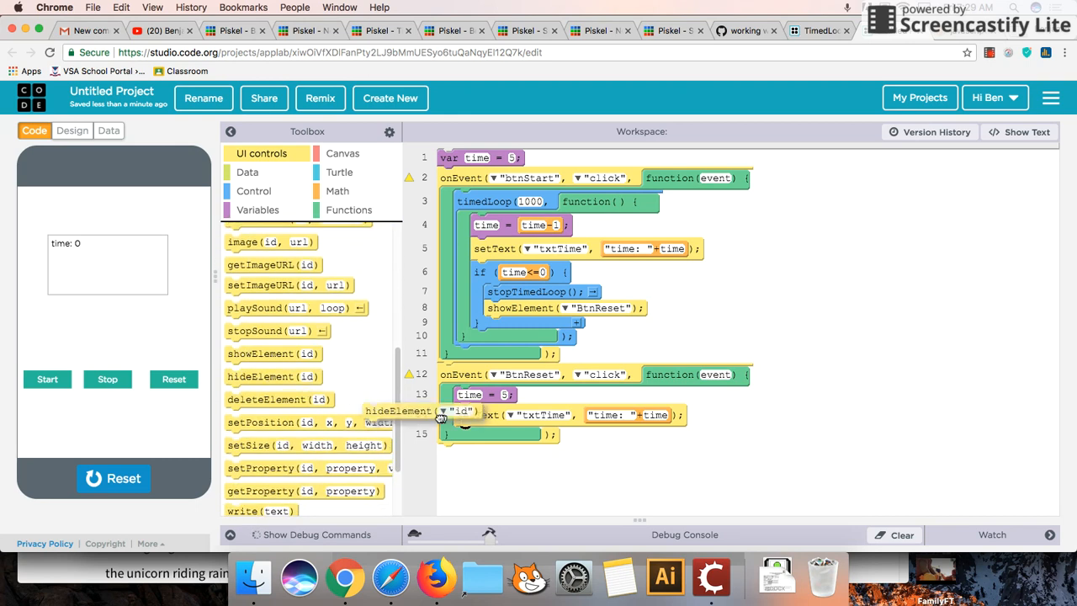
pyautogui.moveTo(395, 410); pyautogui.dragTo(491, 434)
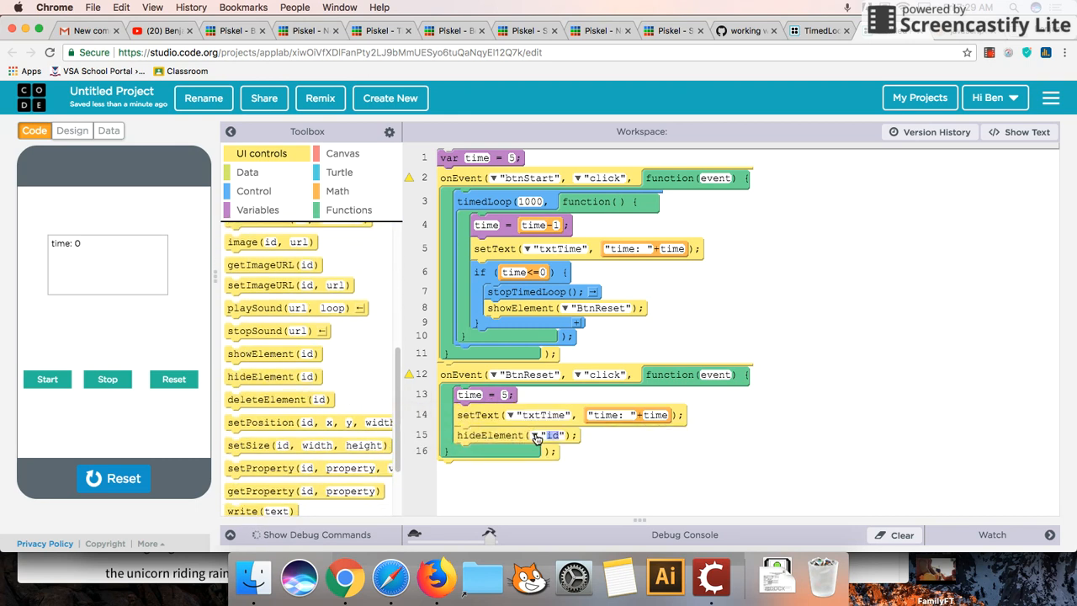
pyautogui.click(538, 434)
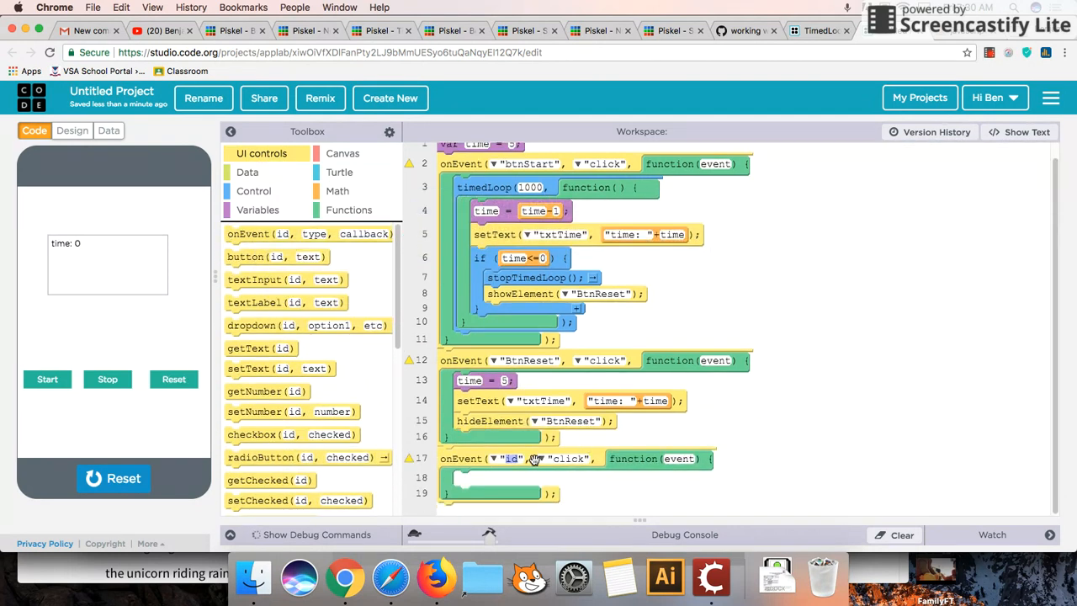
# Target the new handler at btnStop and add stopTimedLoop inside it.
pyautogui.click(511, 457)
pyautogui.write('BtnStop')
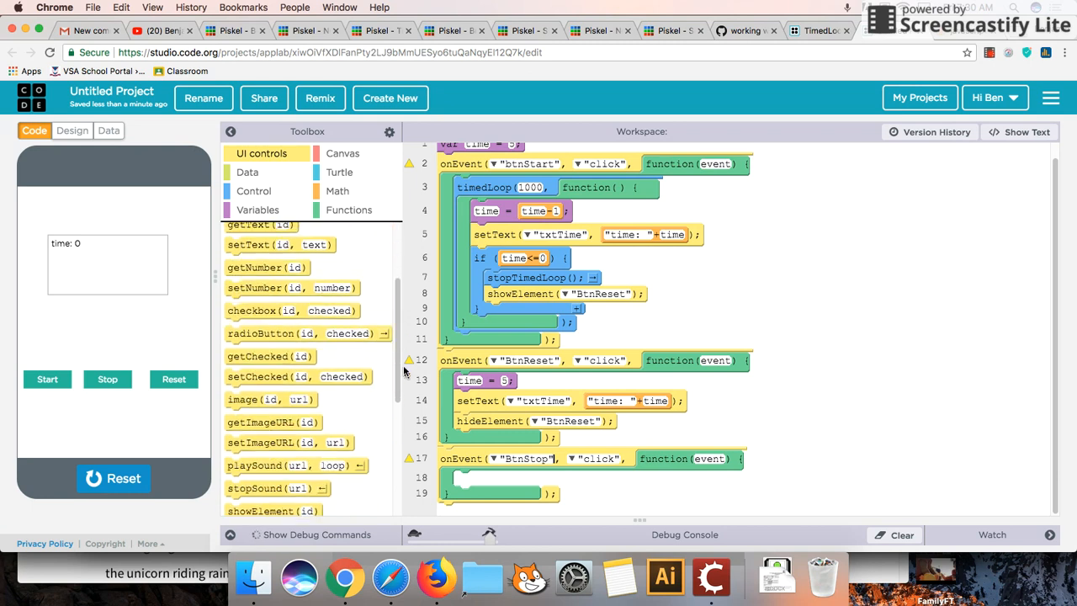
pyautogui.click(254, 191)
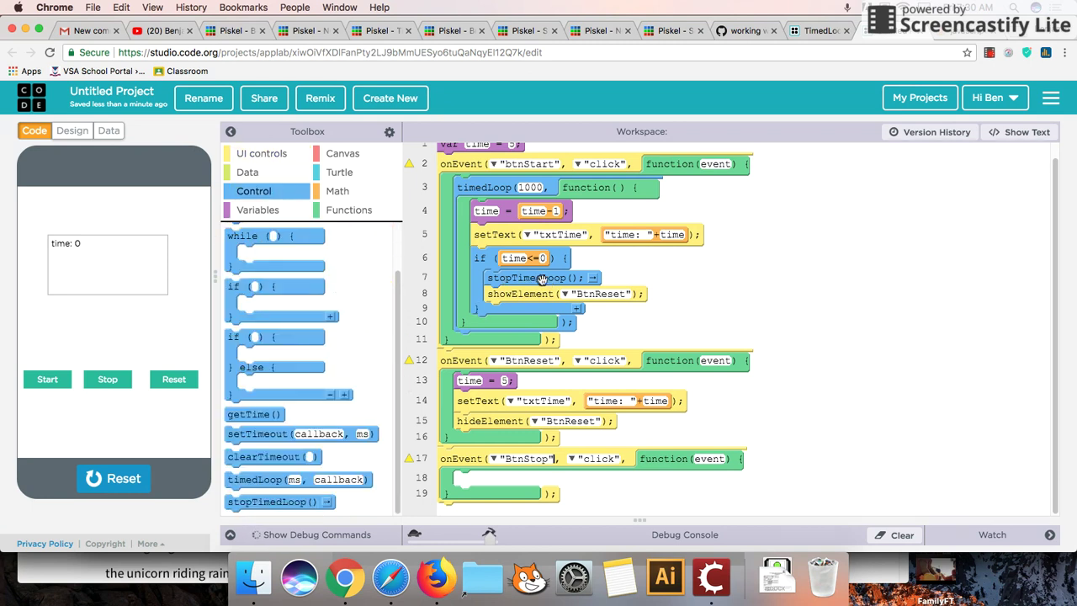
pyautogui.moveTo(488, 192)
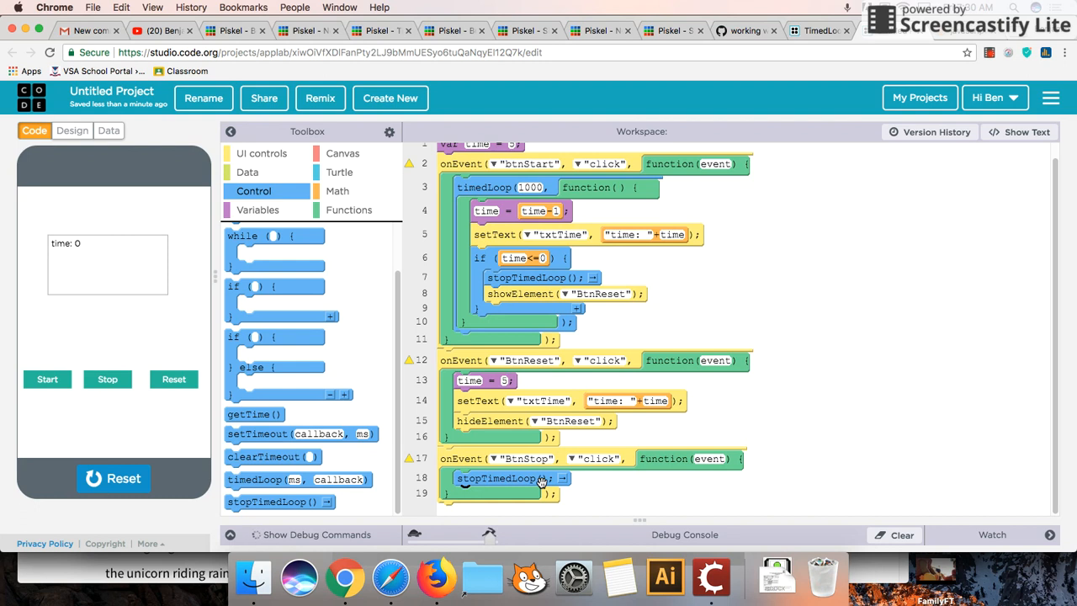
pyautogui.moveTo(532, 476)
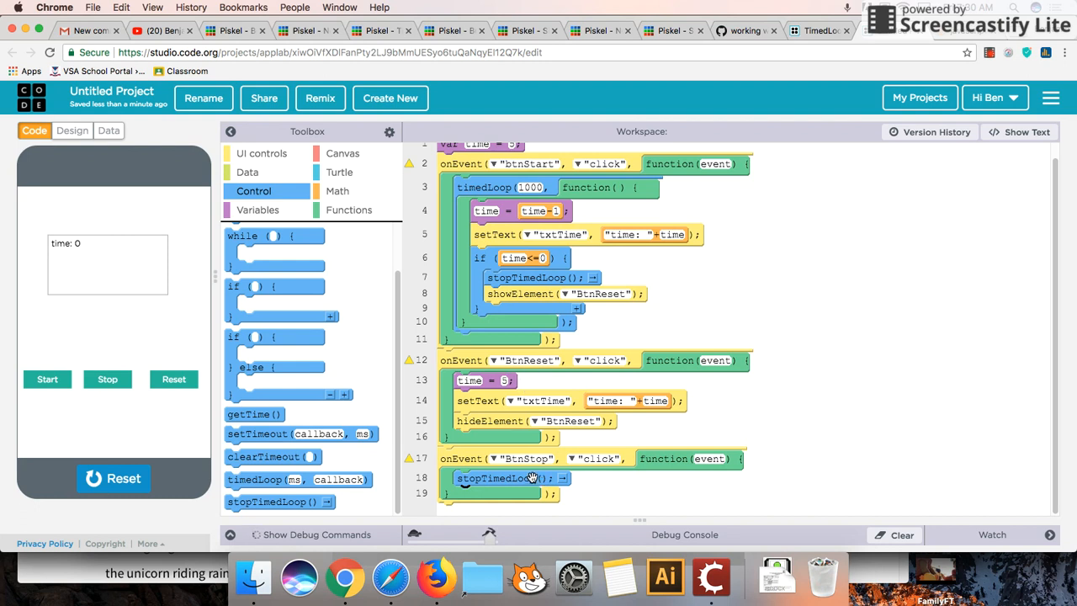
pyautogui.moveTo(468, 406)
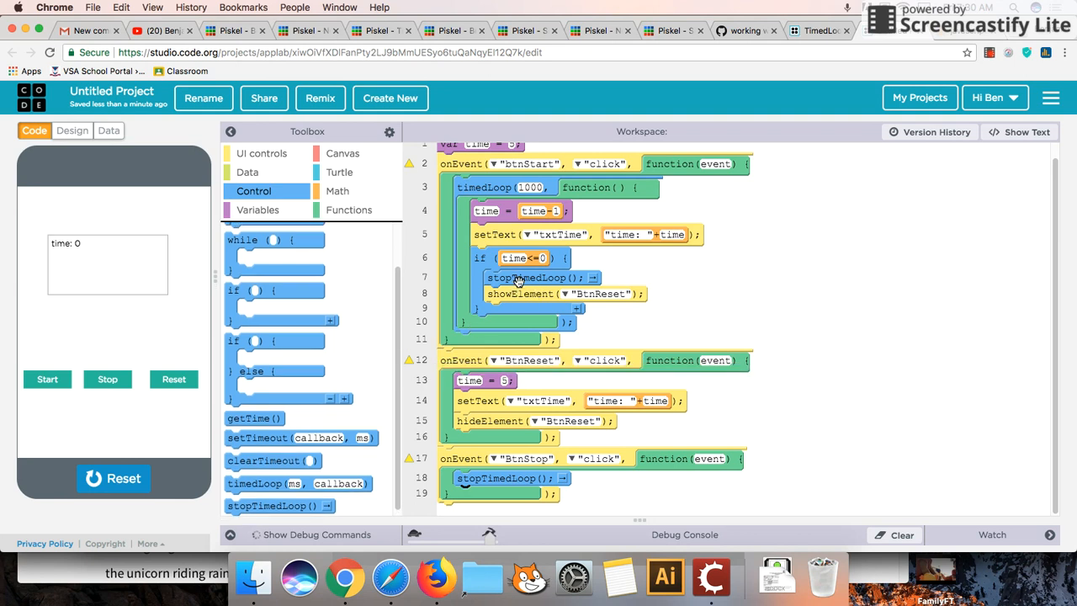
pyautogui.moveTo(504, 289)
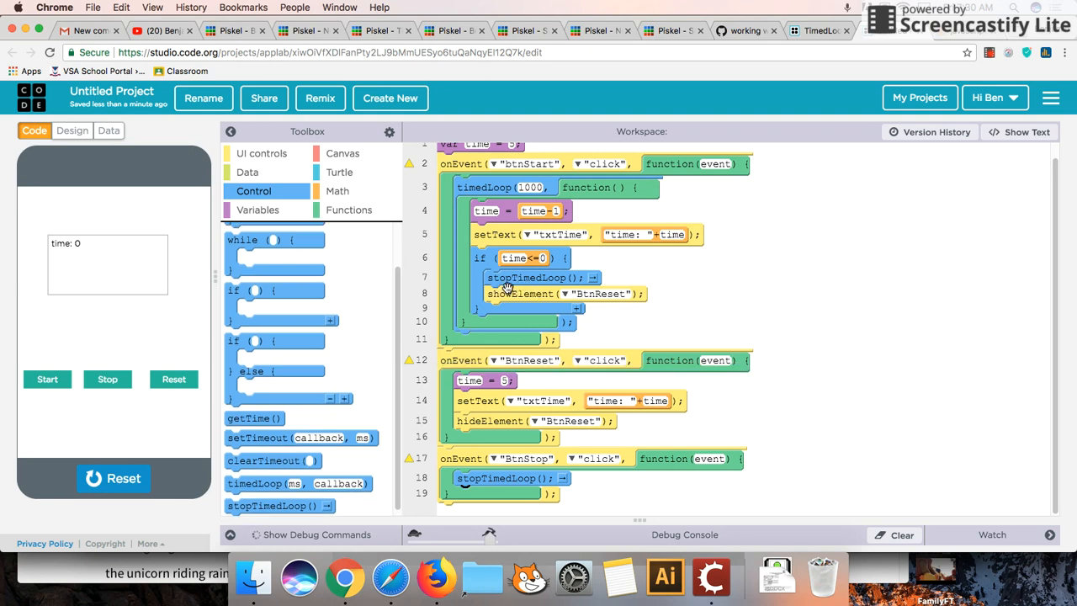
pyautogui.moveTo(525, 292)
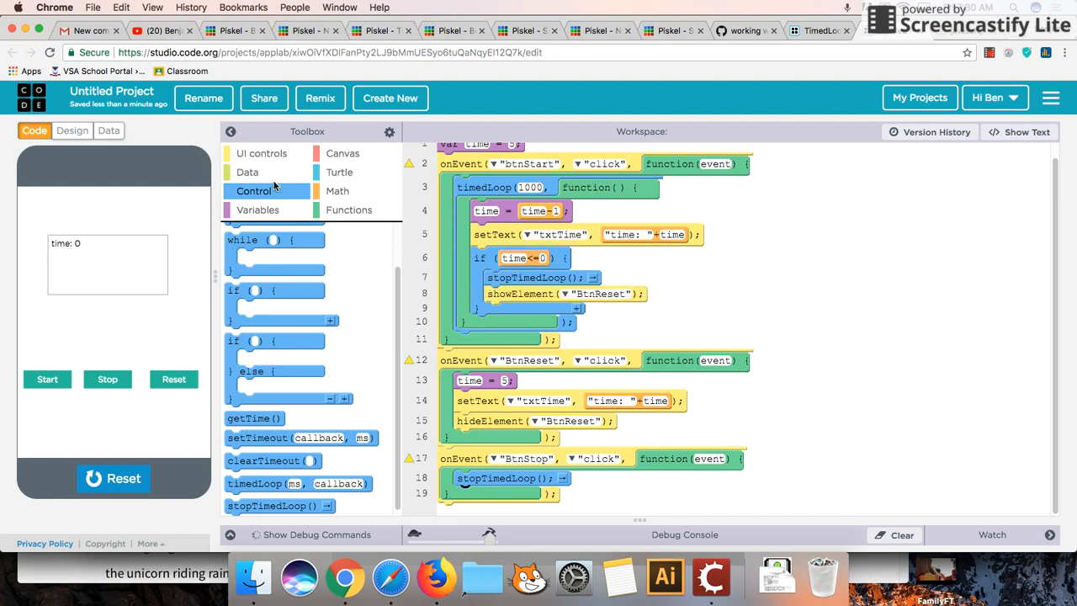
pyautogui.click(262, 153)
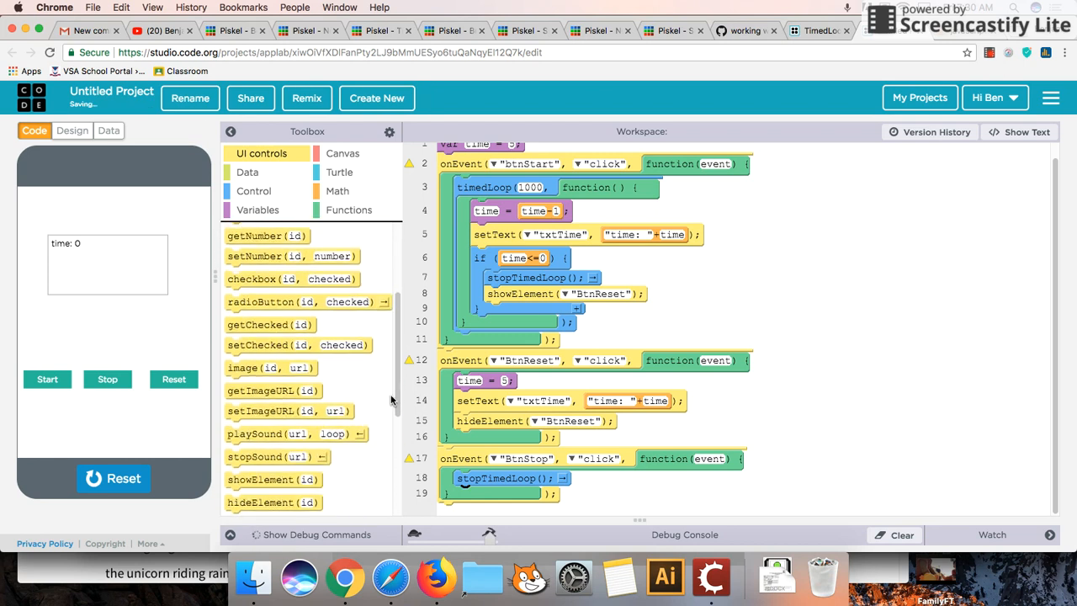
# Add showElement("btnReset") to the Stop handler and rerun the app.
pyautogui.scroll(-3)
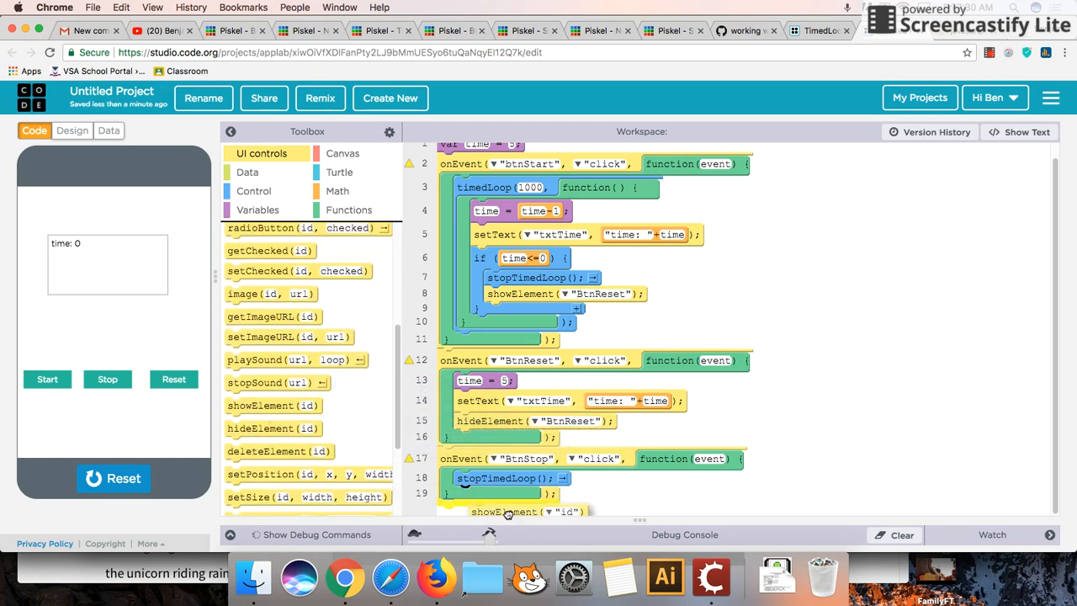
pyautogui.click(558, 512)
pyautogui.write('BtnReset')
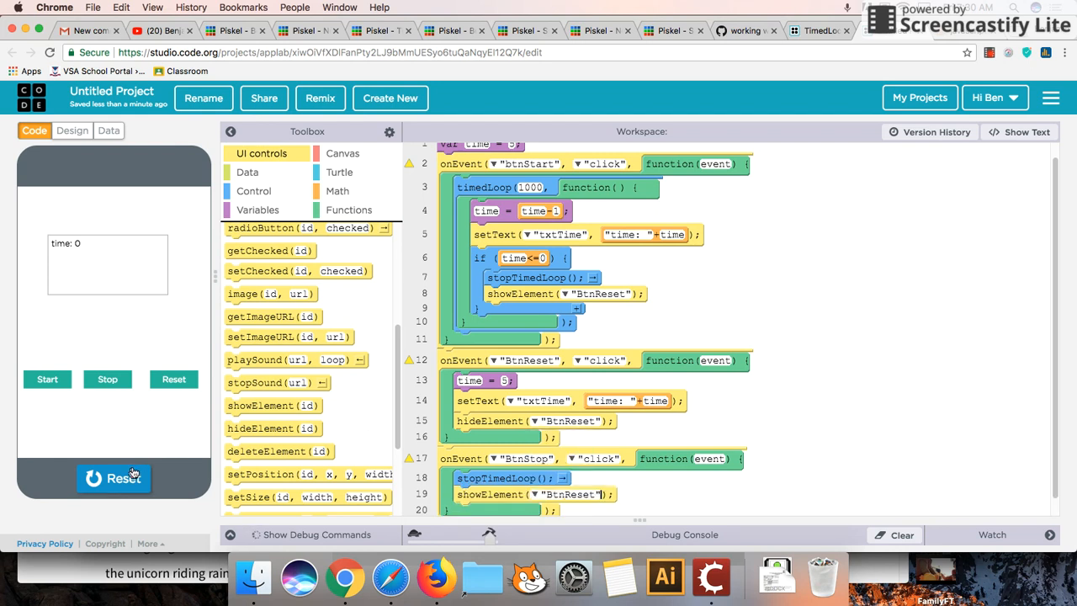
pyautogui.click(115, 478)
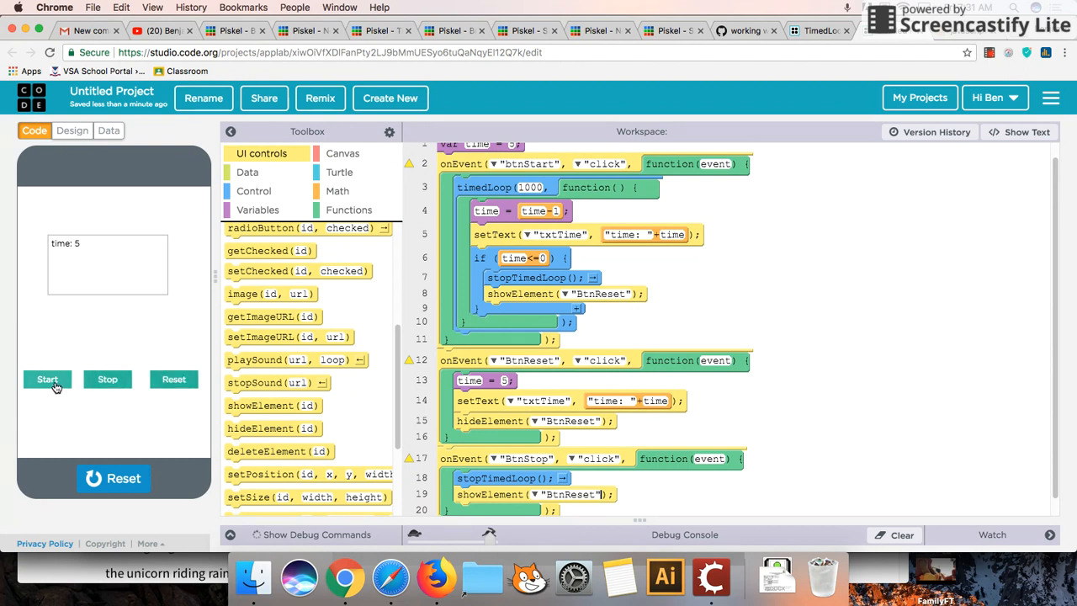
# Start the countdown, stop it at time: 2, then reset it back to time: 5.
pyautogui.click(47, 381)
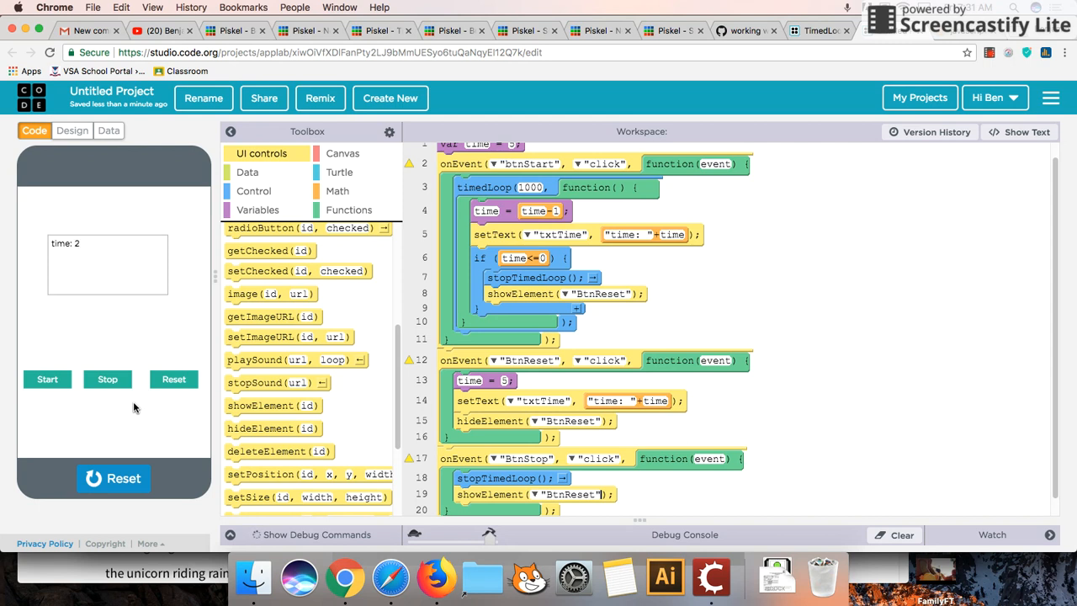
pyautogui.click(47, 380)
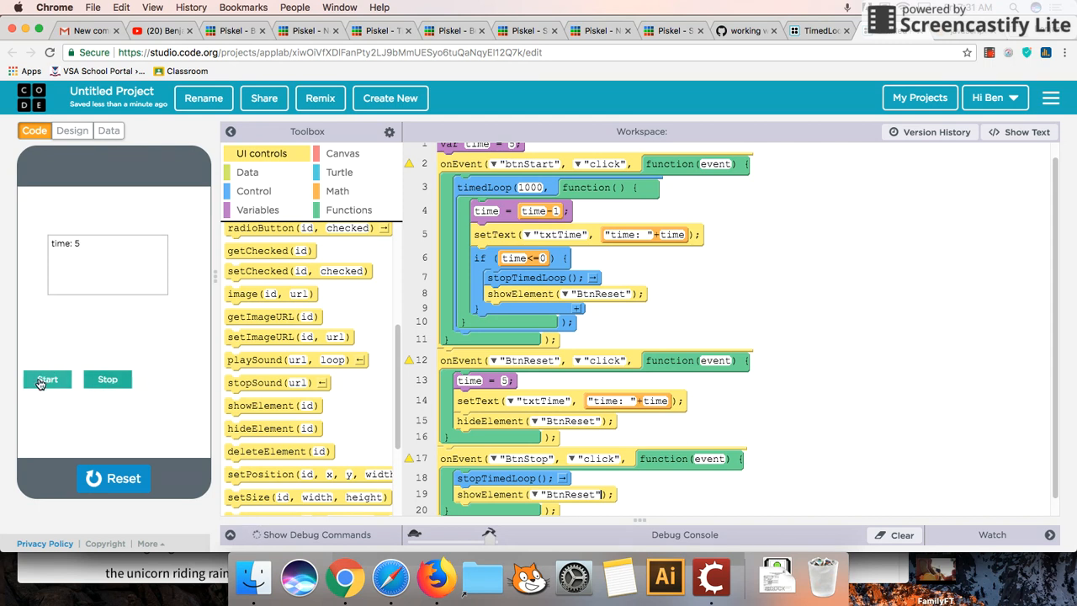